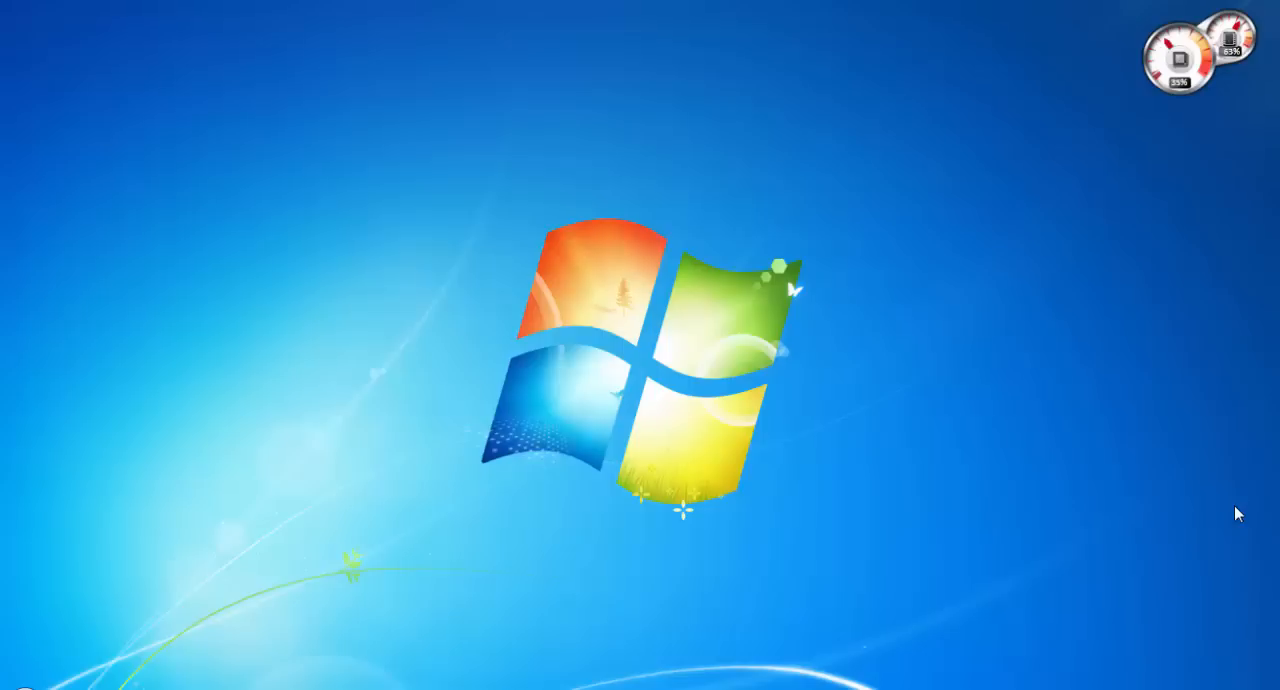
pyautogui.moveTo(309, 594)
pyautogui.write('youtub')
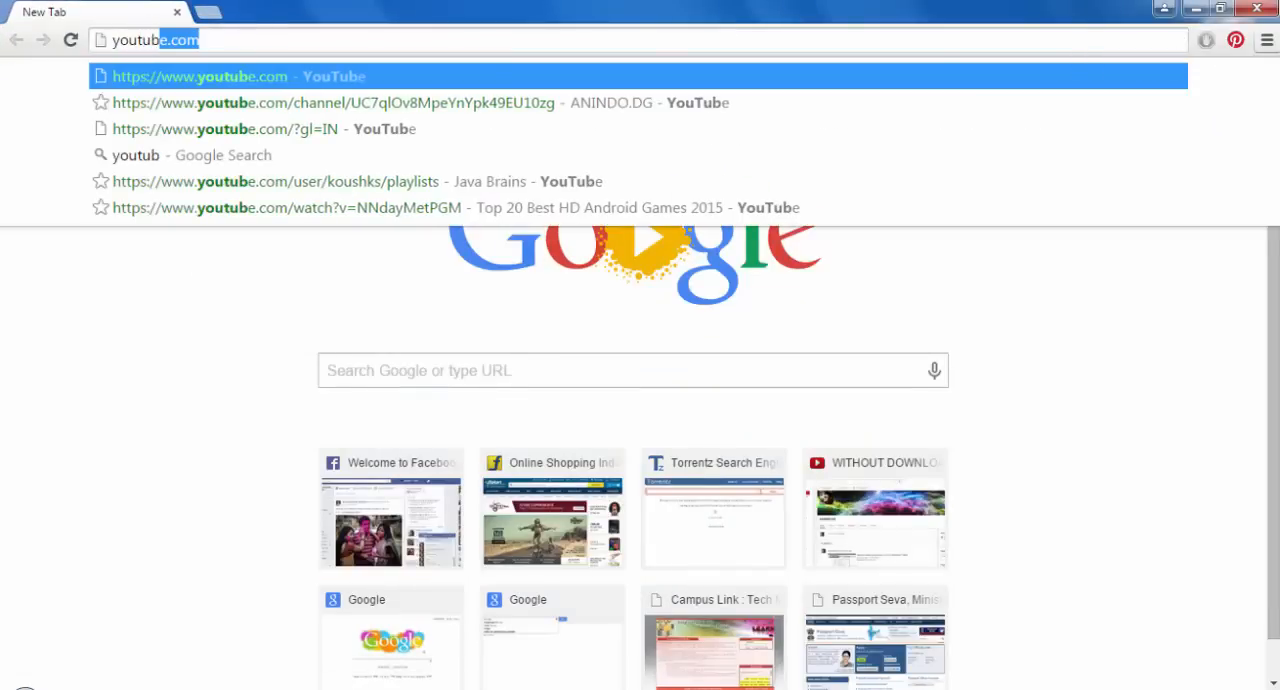
# - Go to the youtube.com home page and dismiss the cookie banner
pyautogui.click(200, 76)
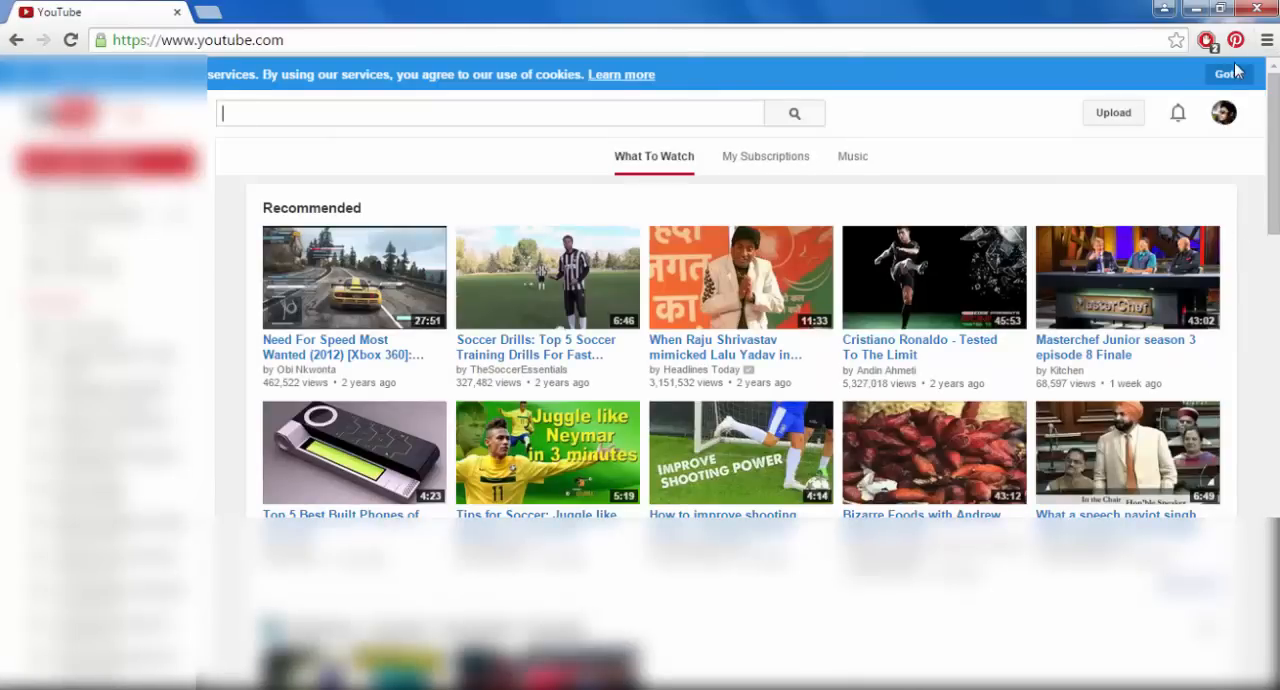
pyautogui.click(1222, 111)
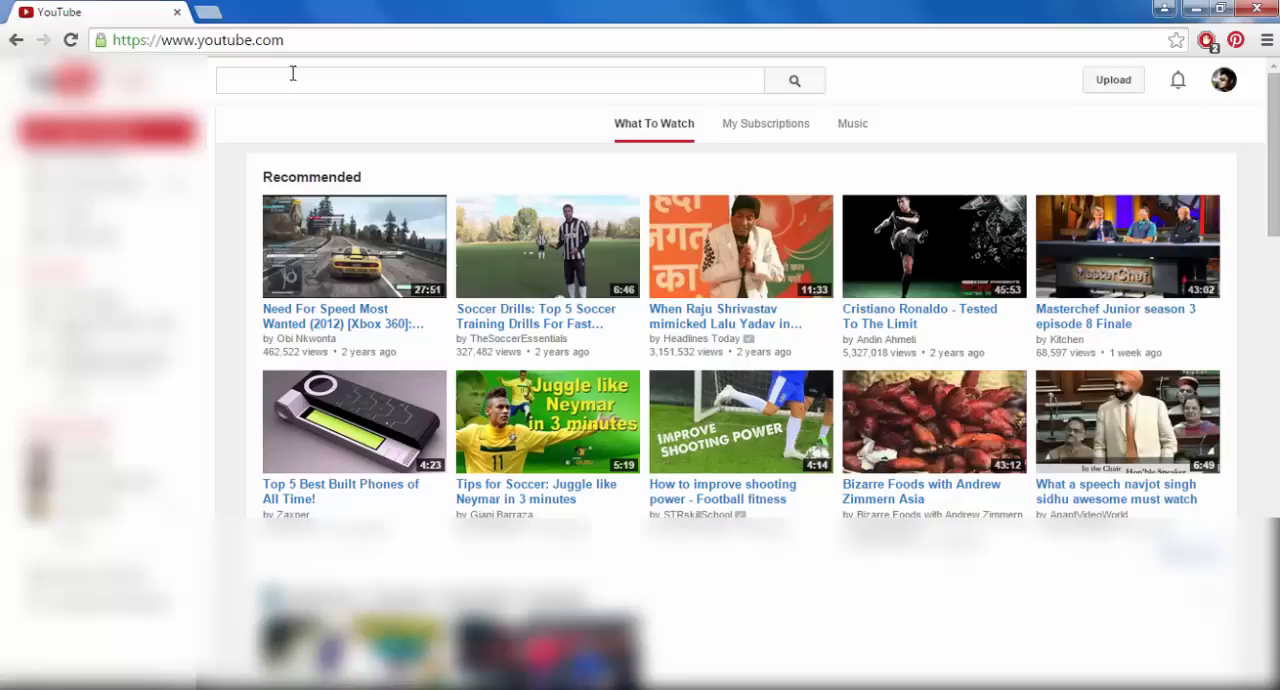
pyautogui.moveTo(1040, 63)
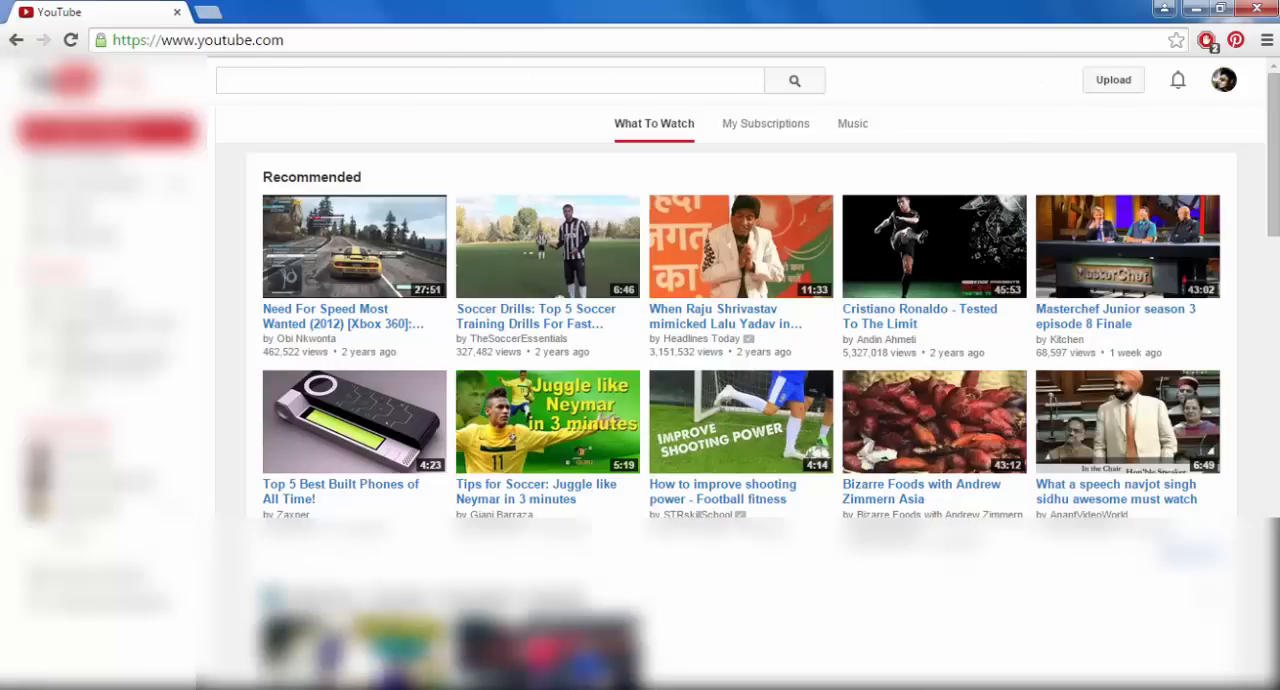
pyautogui.moveTo(1263, 253)
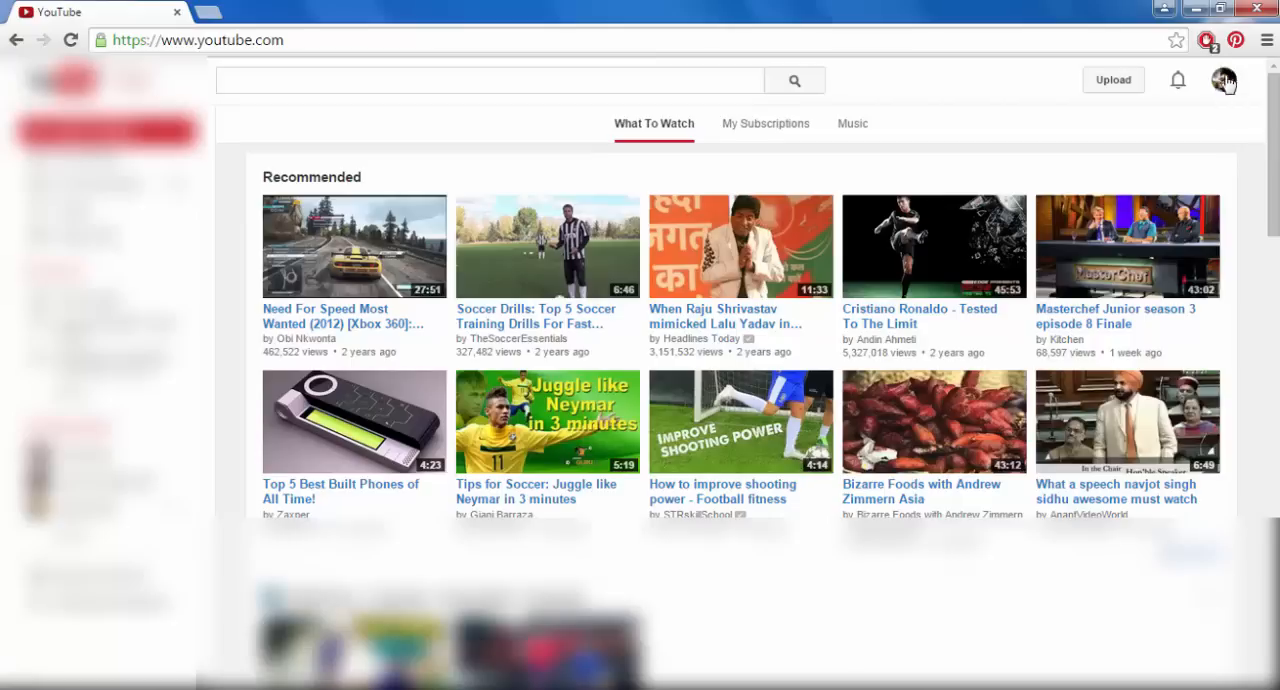
pyautogui.moveTo(1221, 79)
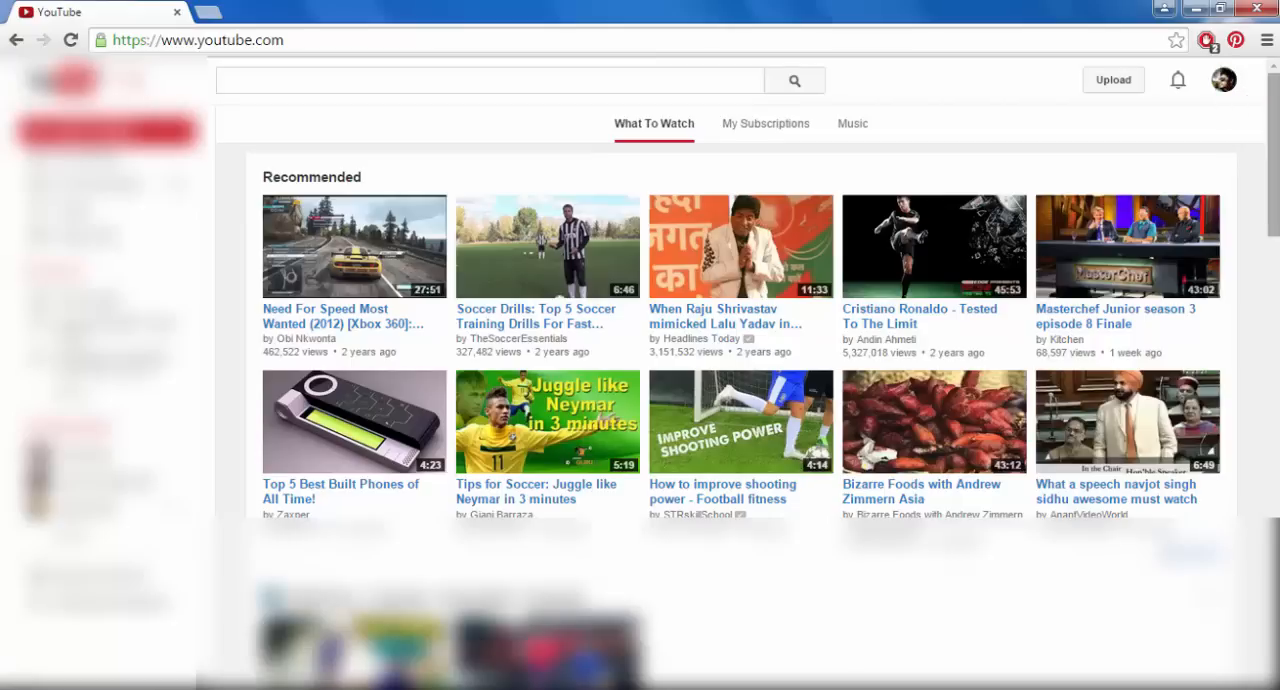
pyautogui.moveTo(1255, 103)
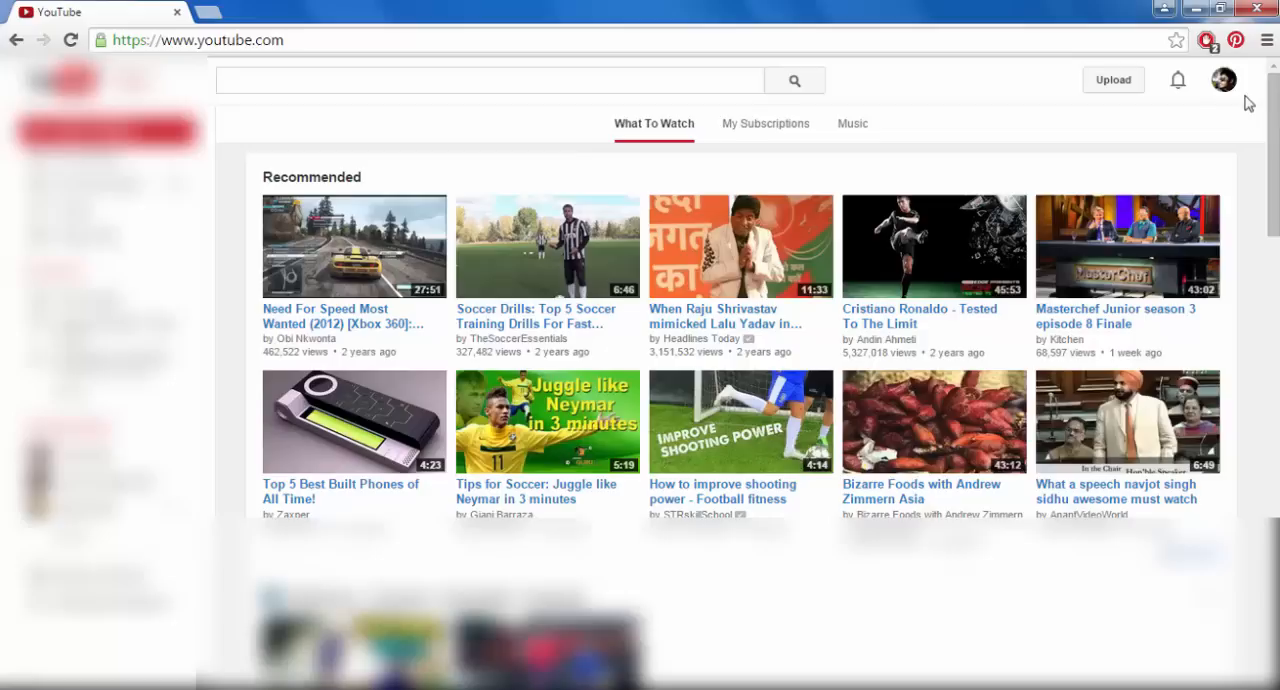
# - Open YouTube settings from the profile avatar's account menu
pyautogui.click(1222, 80)
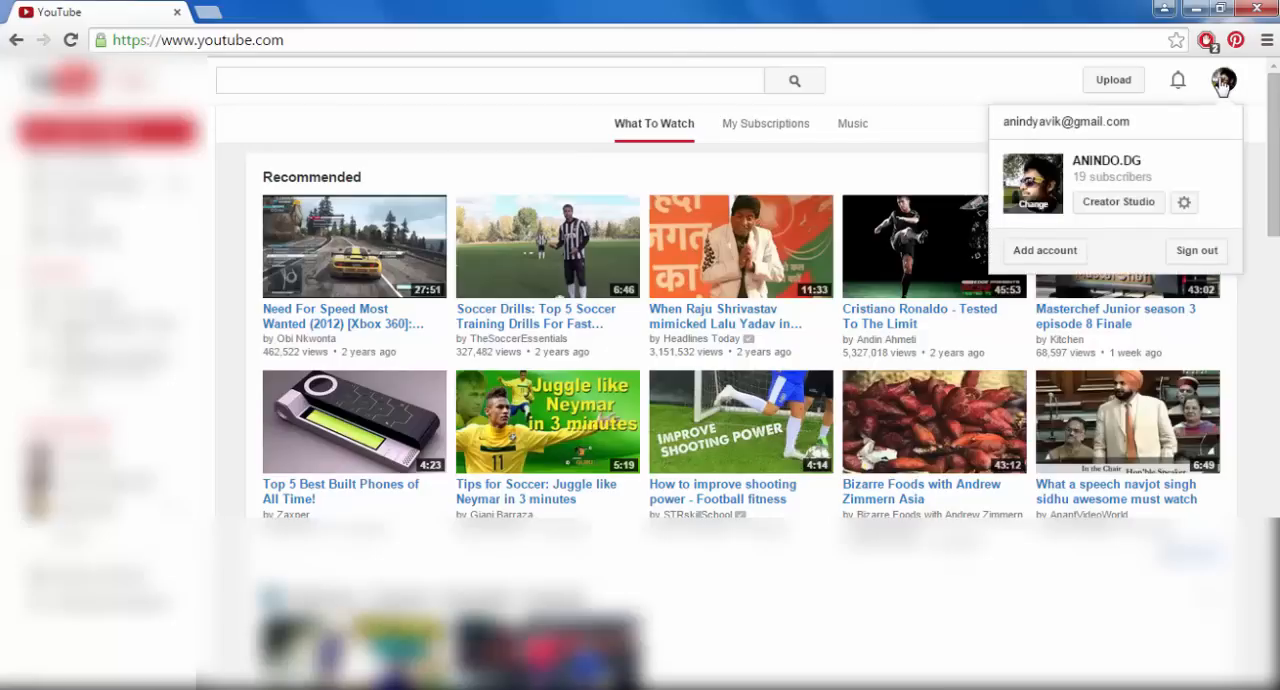
pyautogui.moveTo(1237, 222)
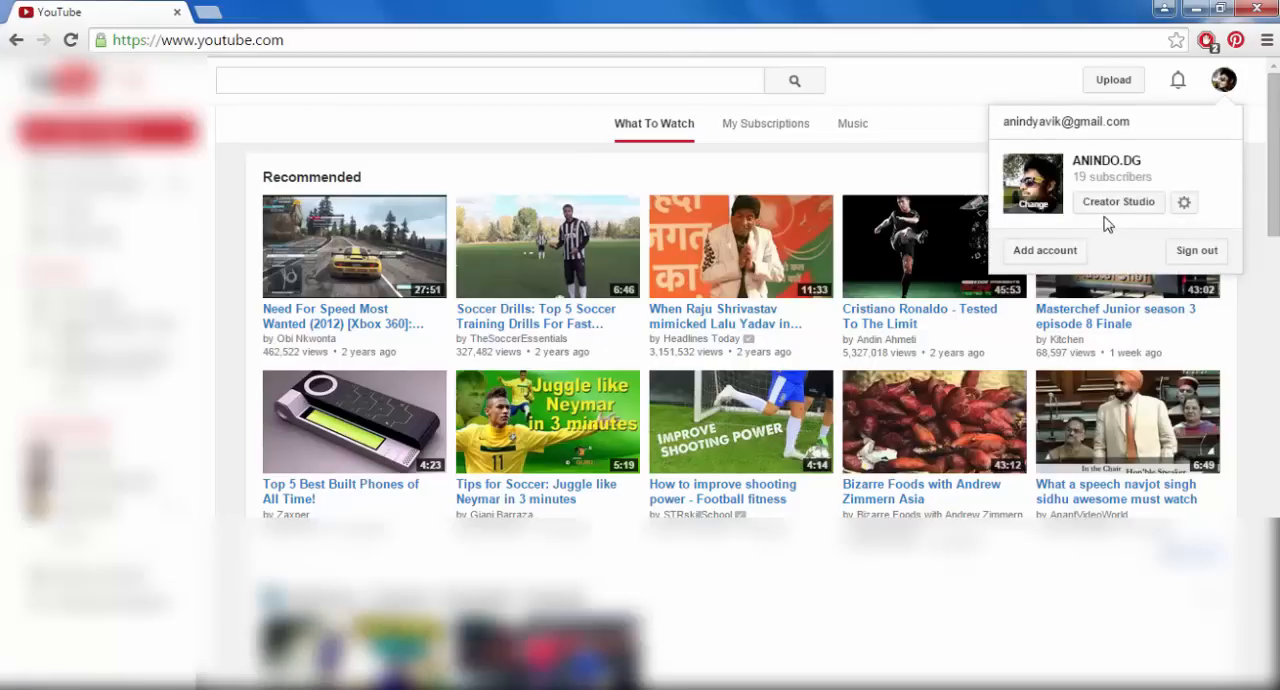
pyautogui.moveTo(1130, 218)
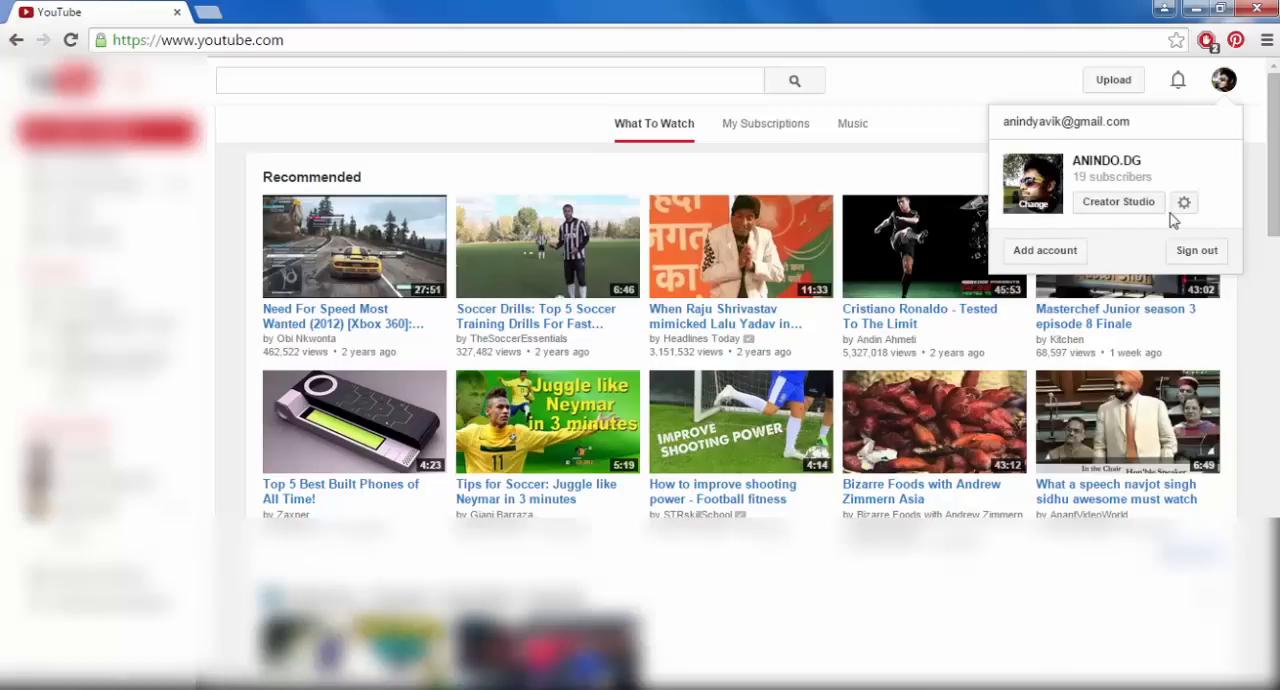
pyautogui.moveTo(1184, 202)
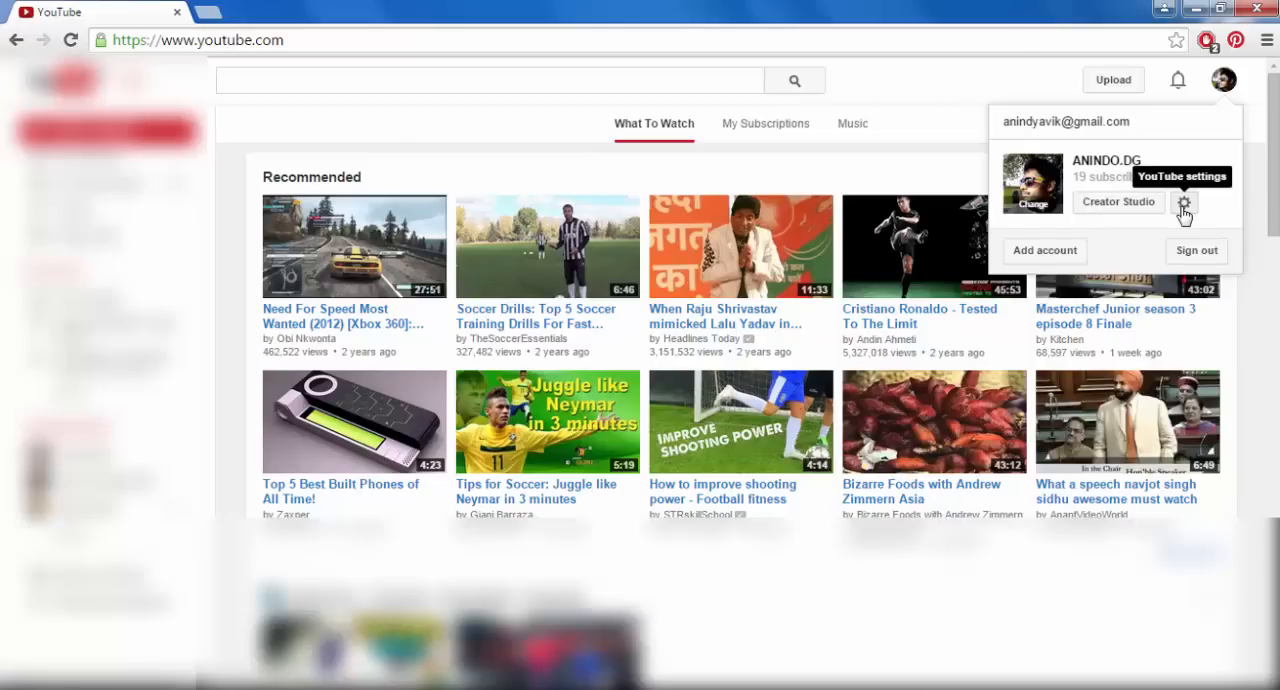
pyautogui.click(1184, 202)
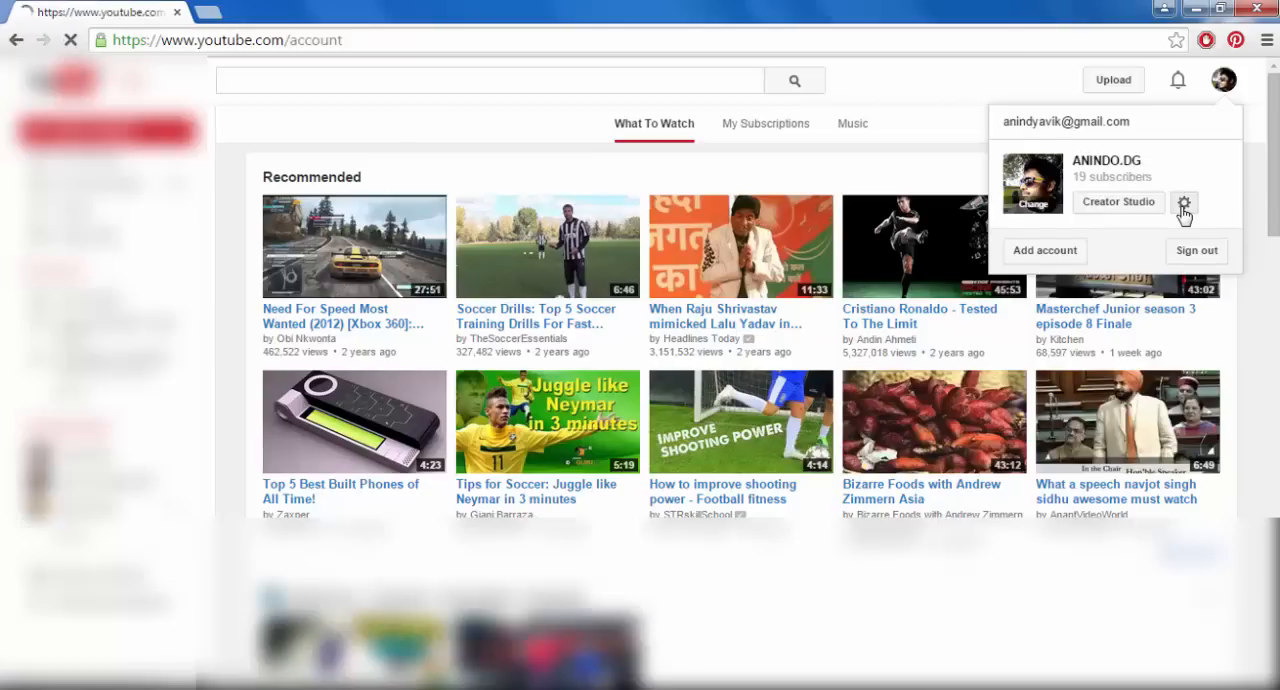
# - View the Account Settings Overview with its Name section and 'Edit on Google+' link
pyautogui.click(1183, 202)
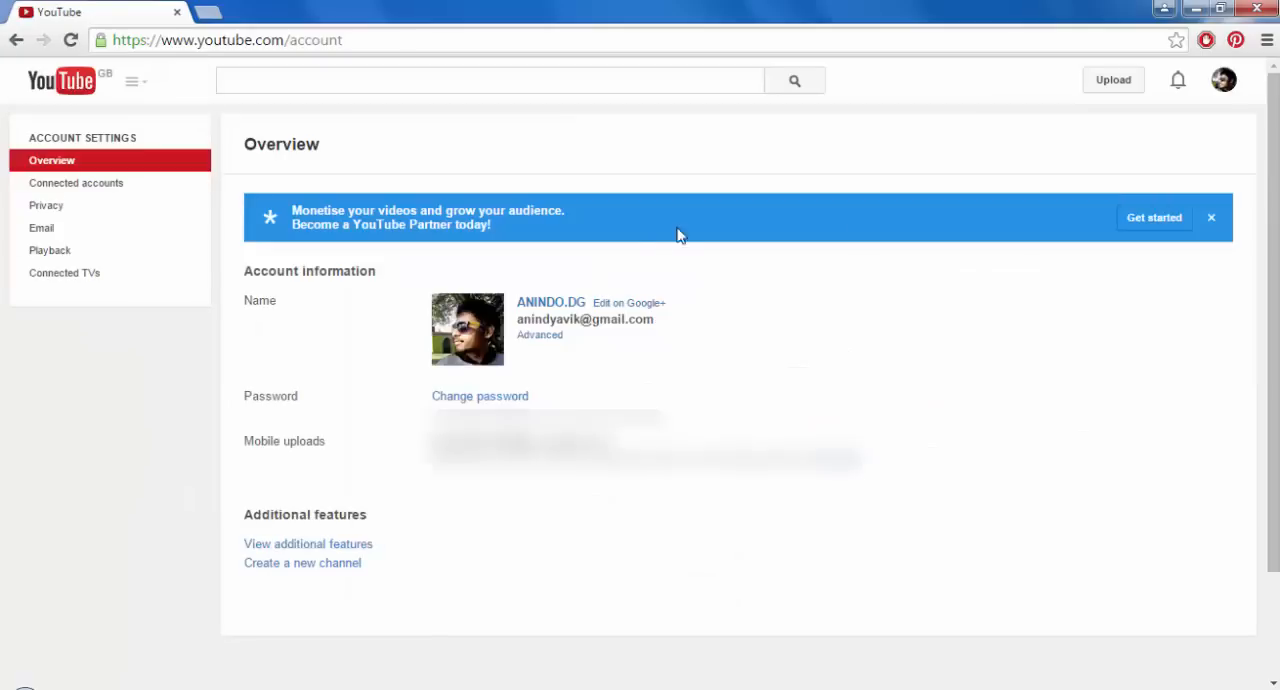
pyautogui.moveTo(308, 632)
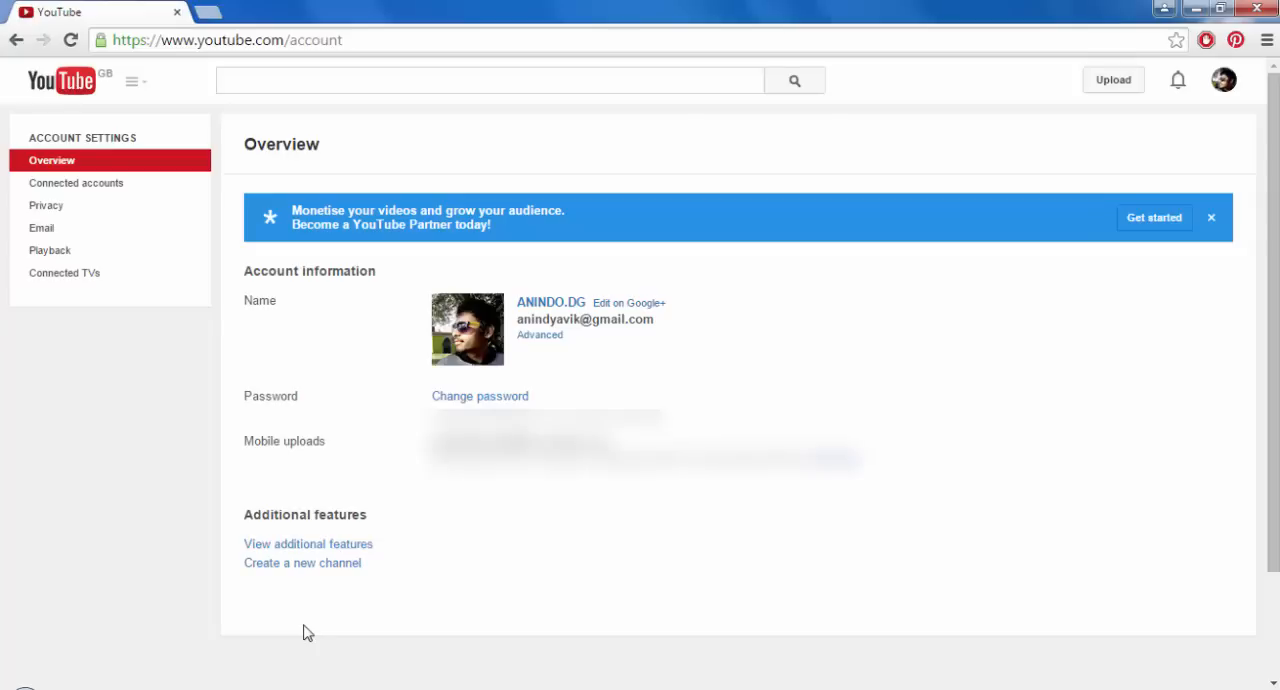
pyautogui.moveTo(335, 298)
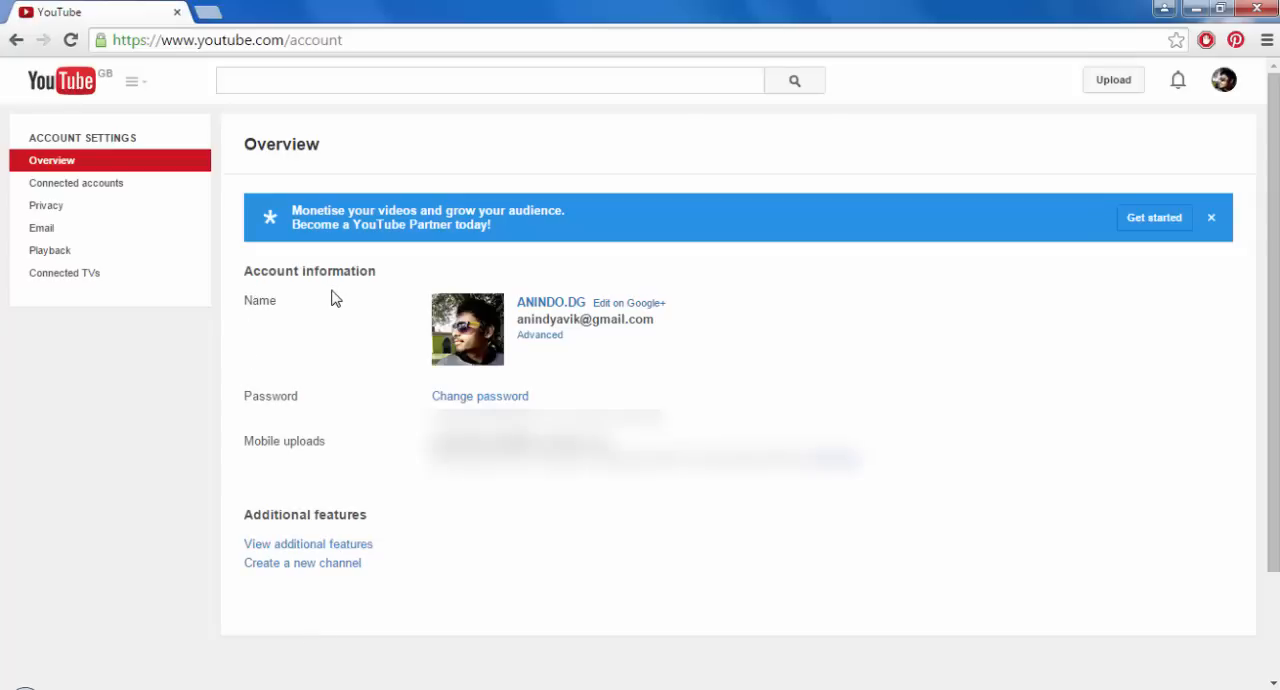
pyautogui.moveTo(283, 306)
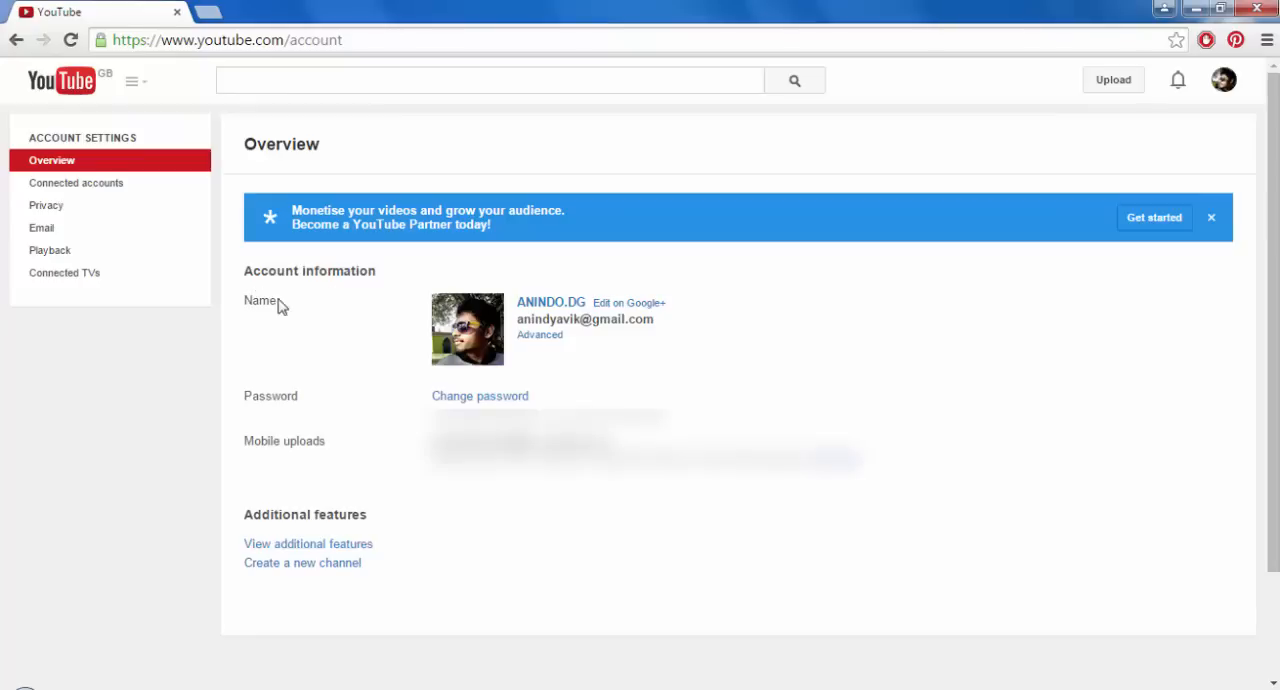
pyautogui.click(550, 302)
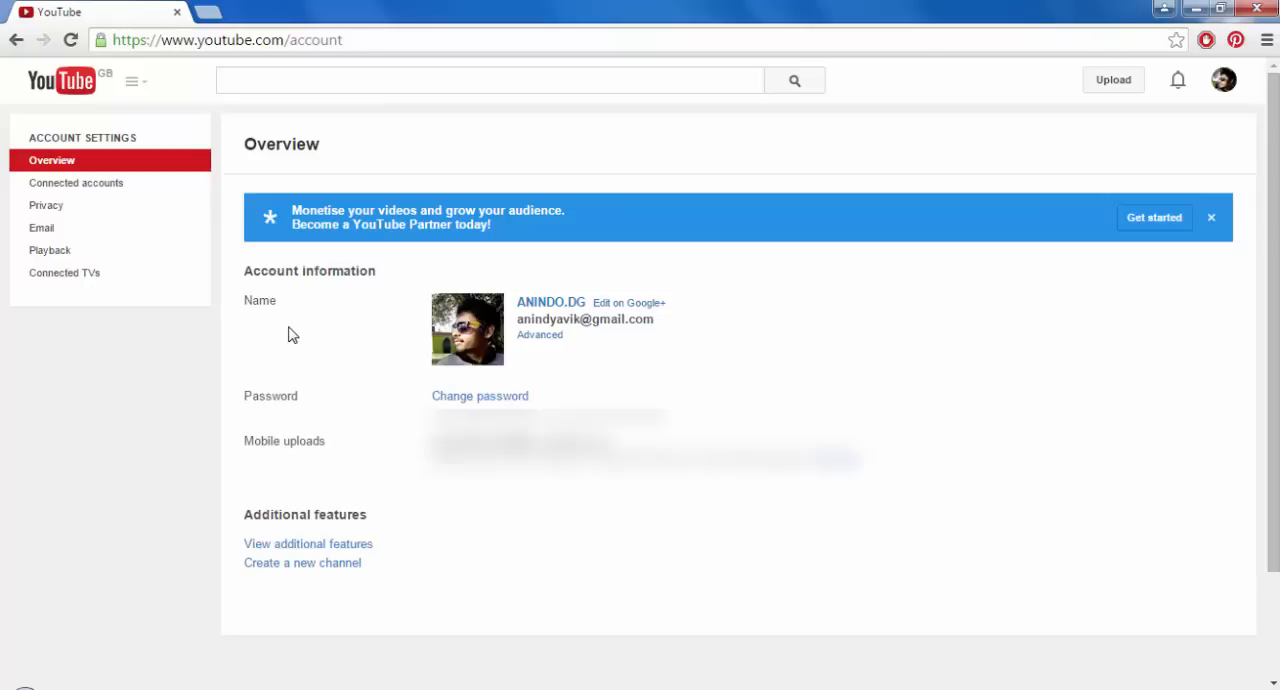
pyautogui.moveTo(696, 293)
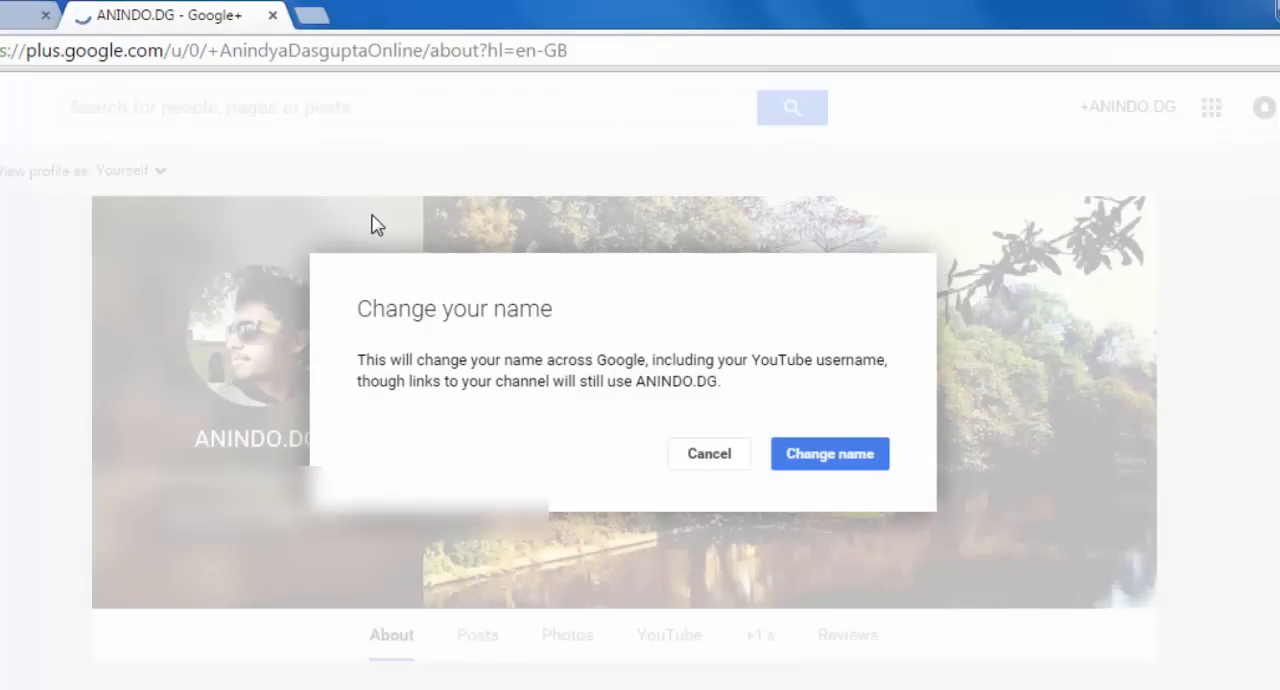
pyautogui.moveTo(410, 350)
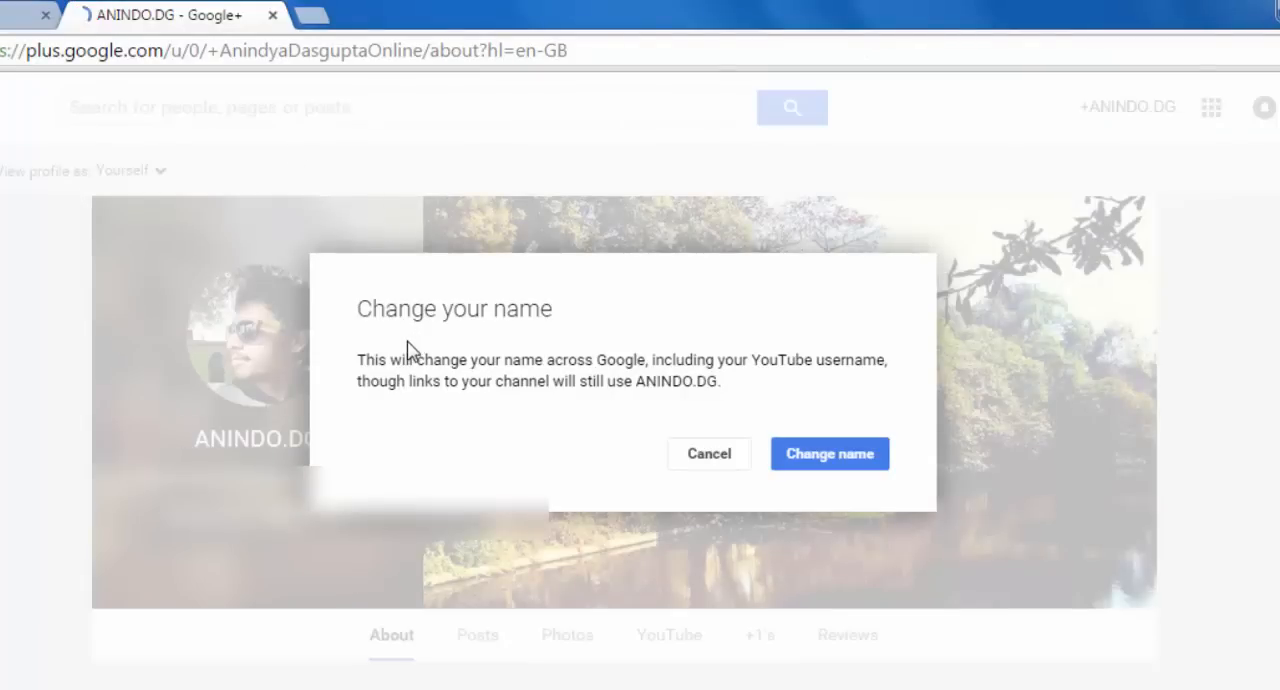
pyautogui.moveTo(950, 419)
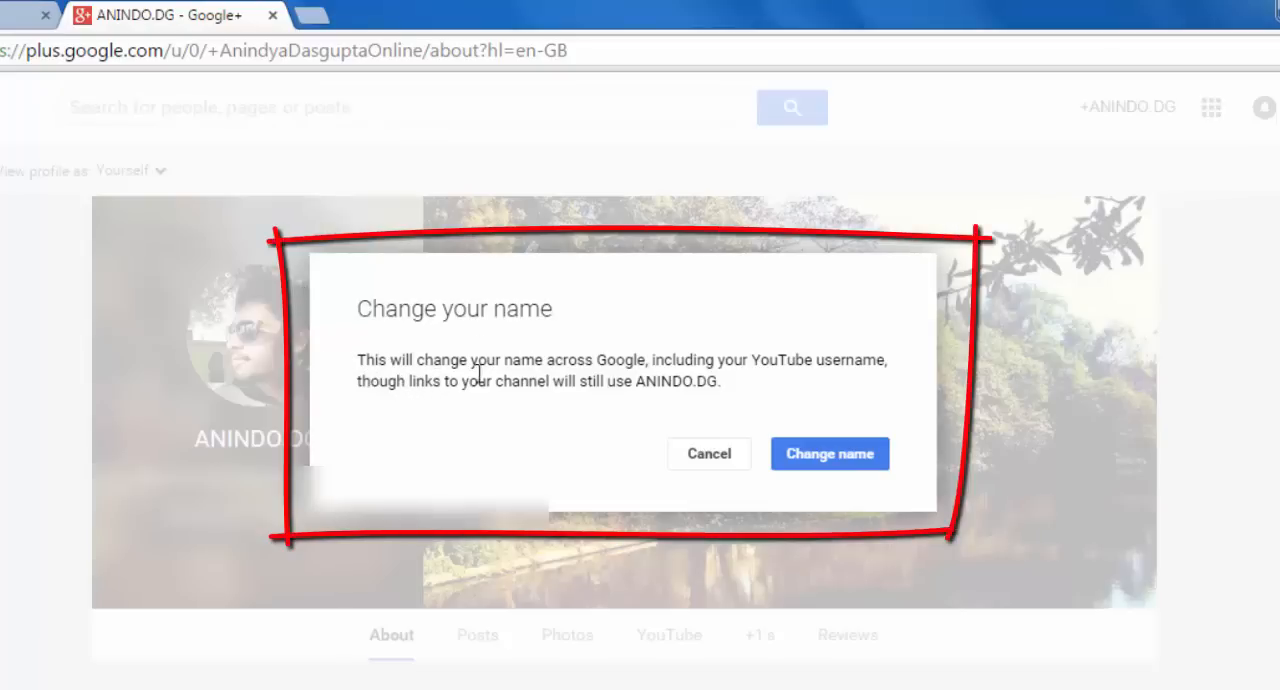
pyautogui.moveTo(725, 385)
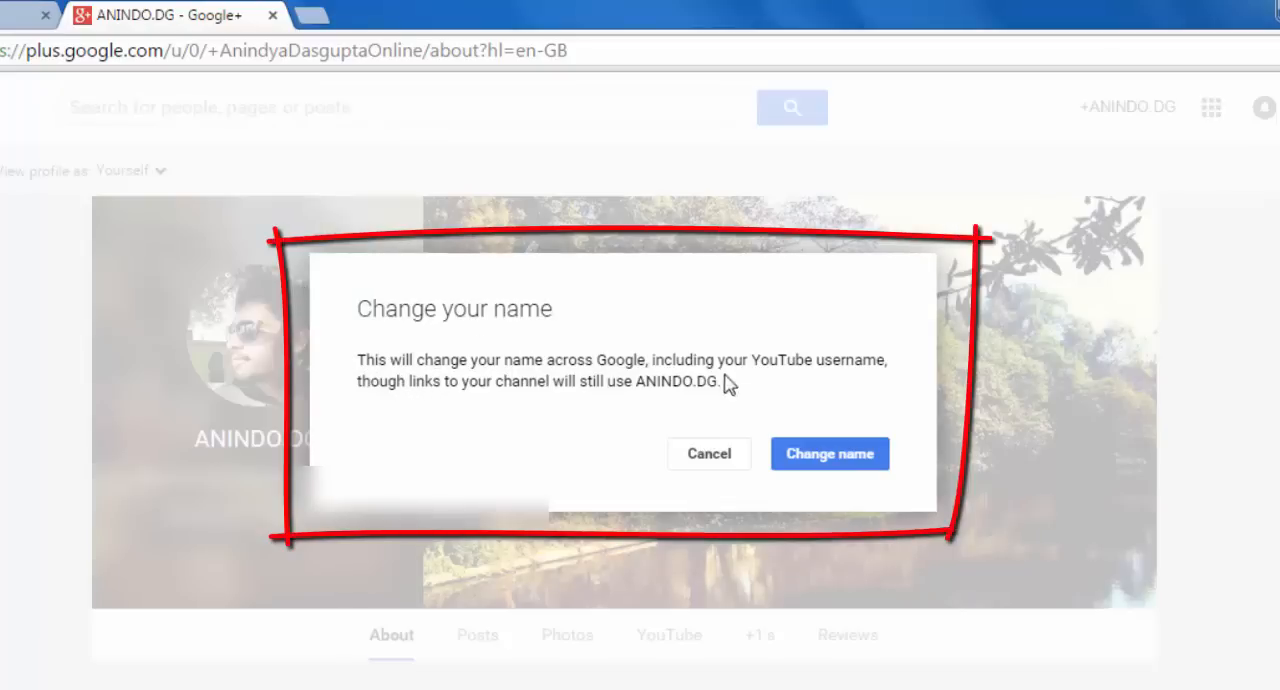
pyautogui.moveTo(388, 410)
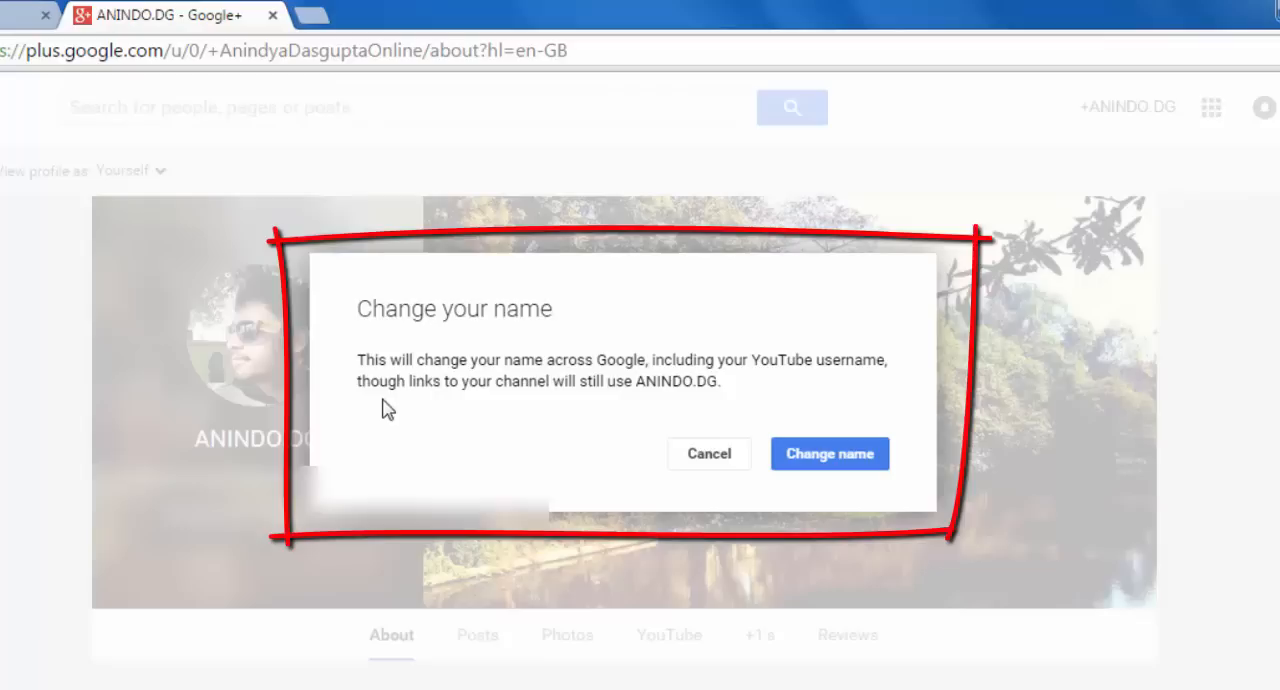
pyautogui.moveTo(550, 402)
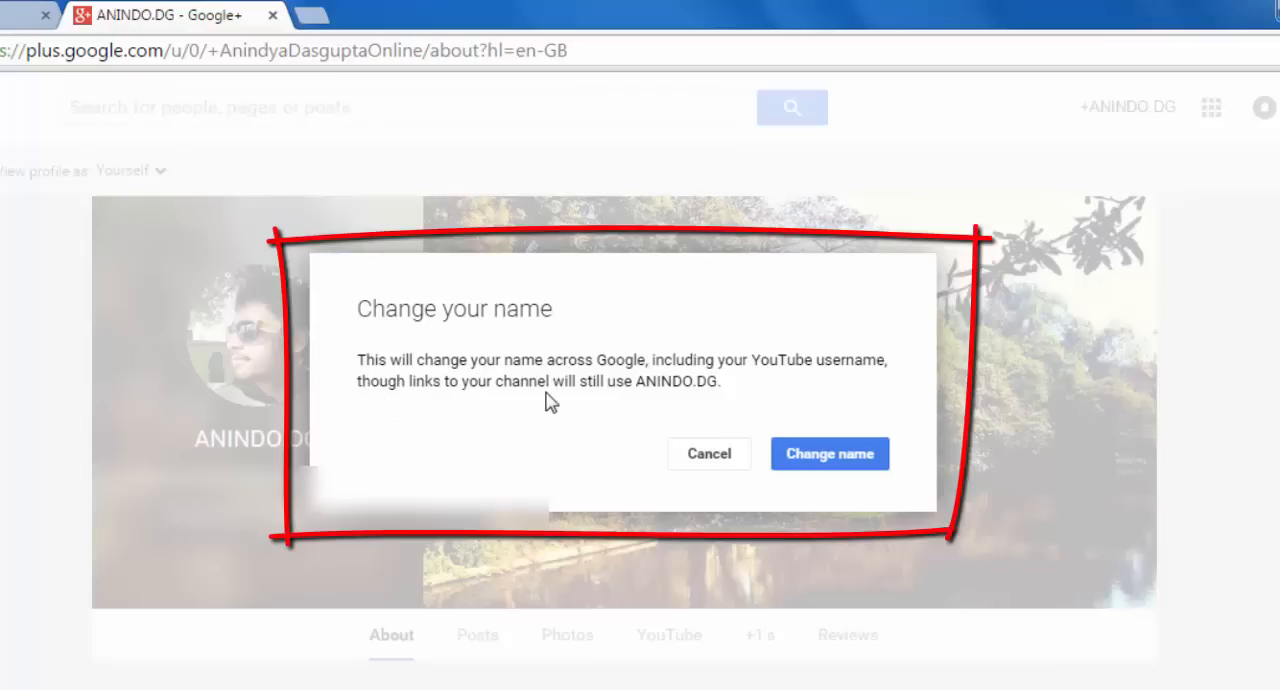
pyautogui.moveTo(670, 410)
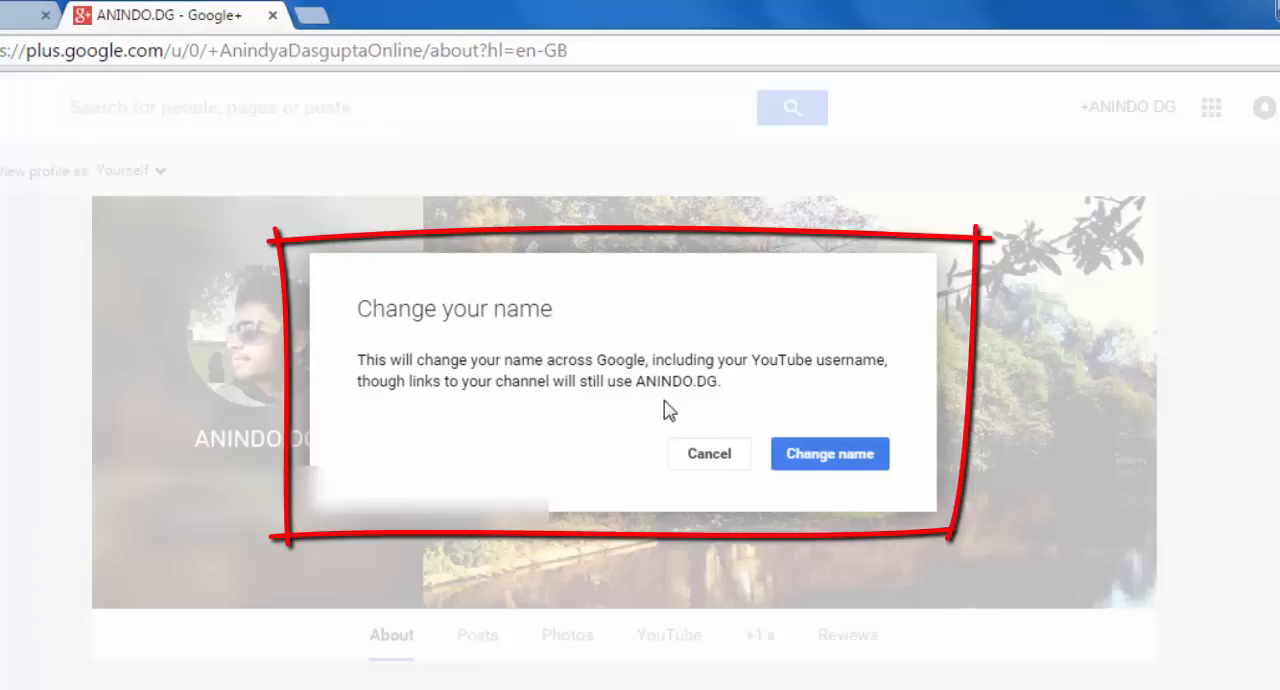
pyautogui.moveTo(700, 411)
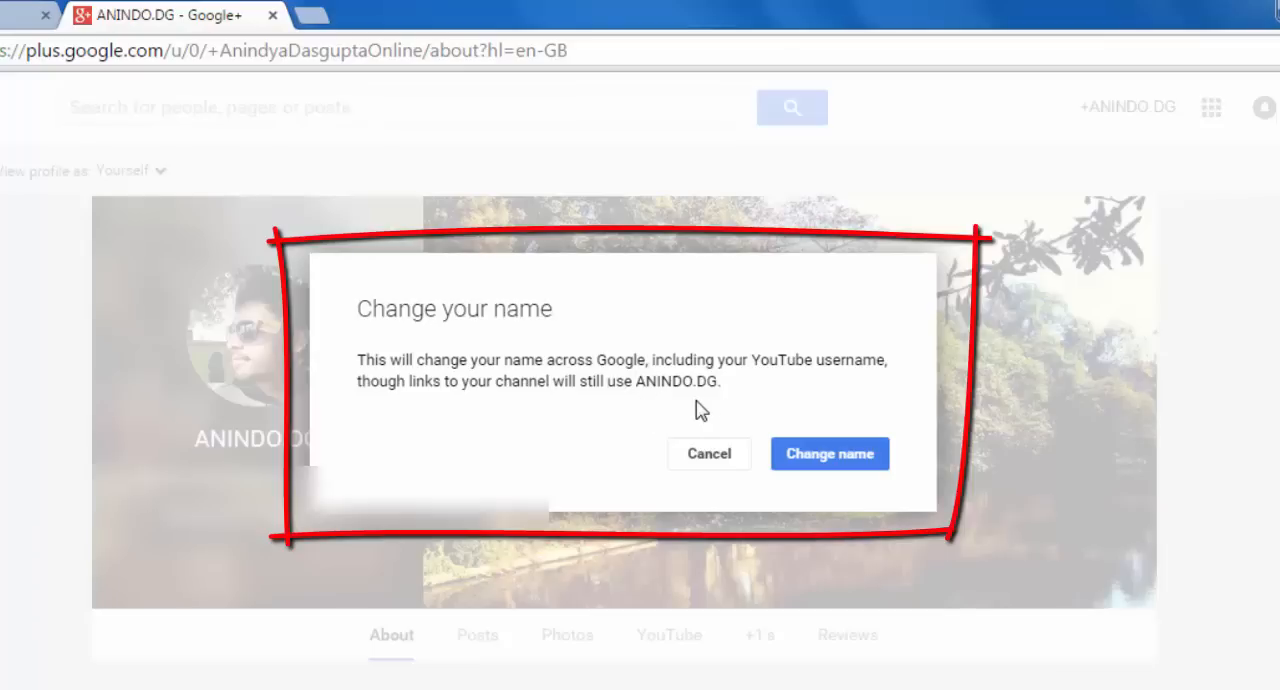
pyautogui.moveTo(730, 395)
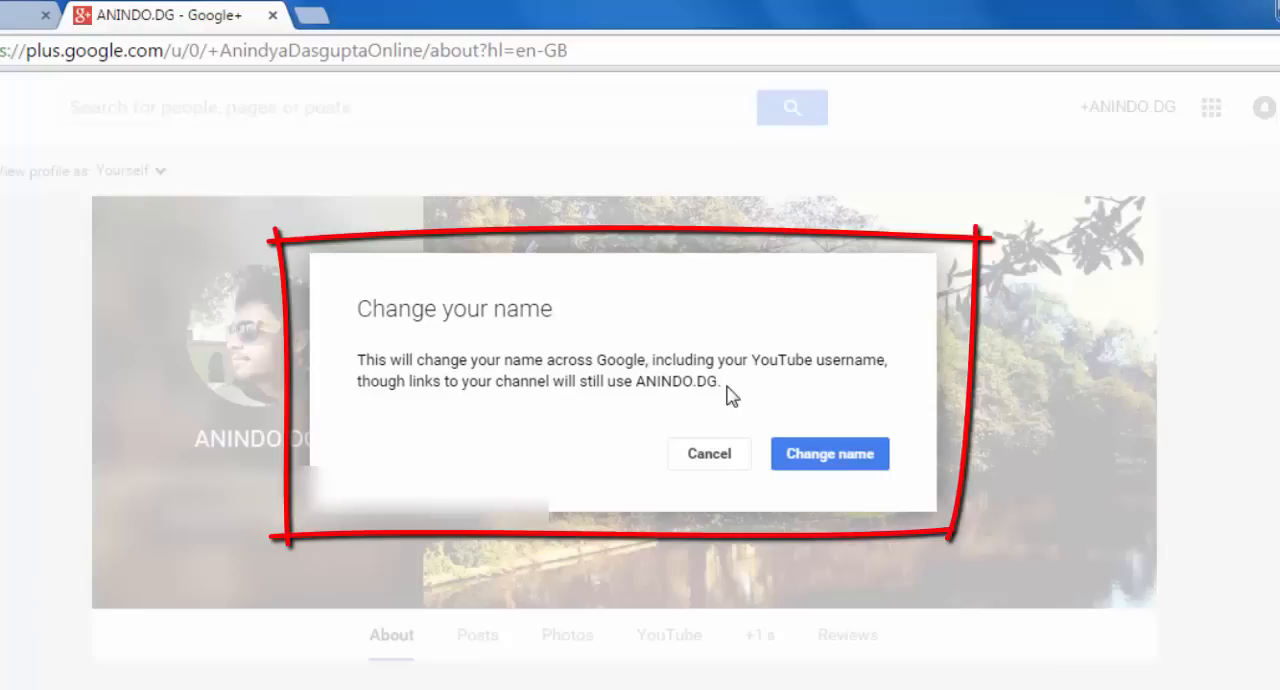
pyautogui.moveTo(732, 395)
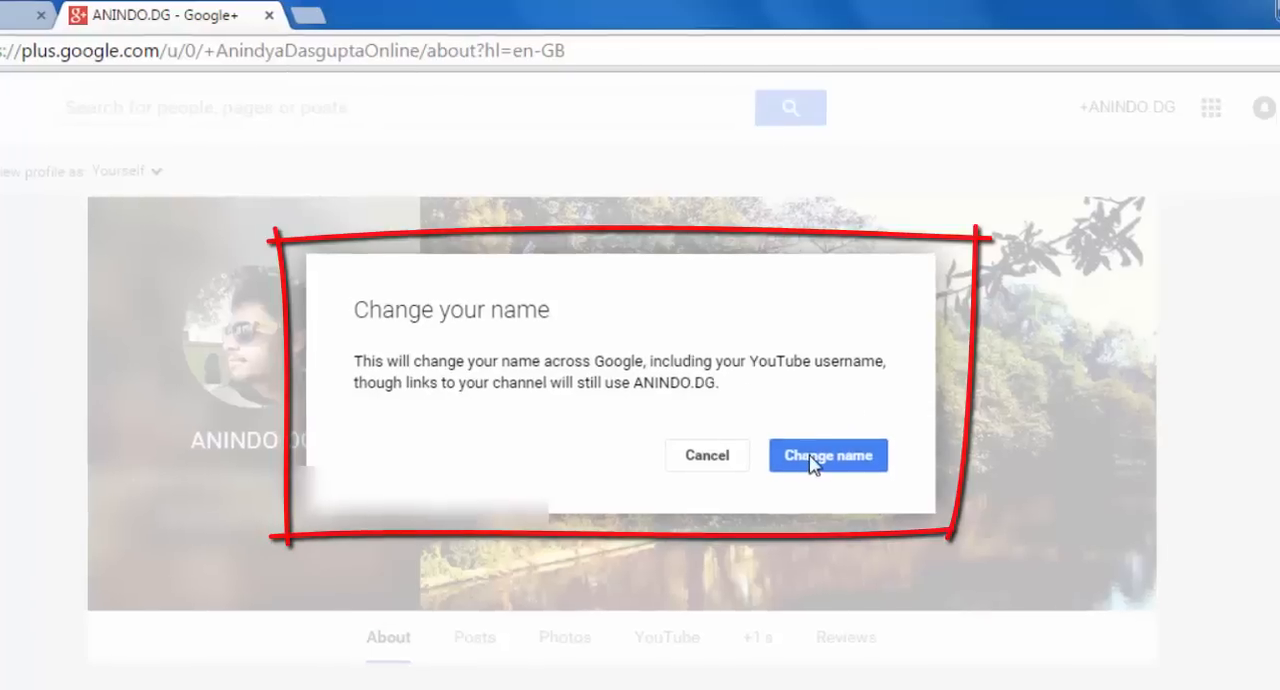
# - Confirm the name change and type new first and last names in the form
pyautogui.click(827, 455)
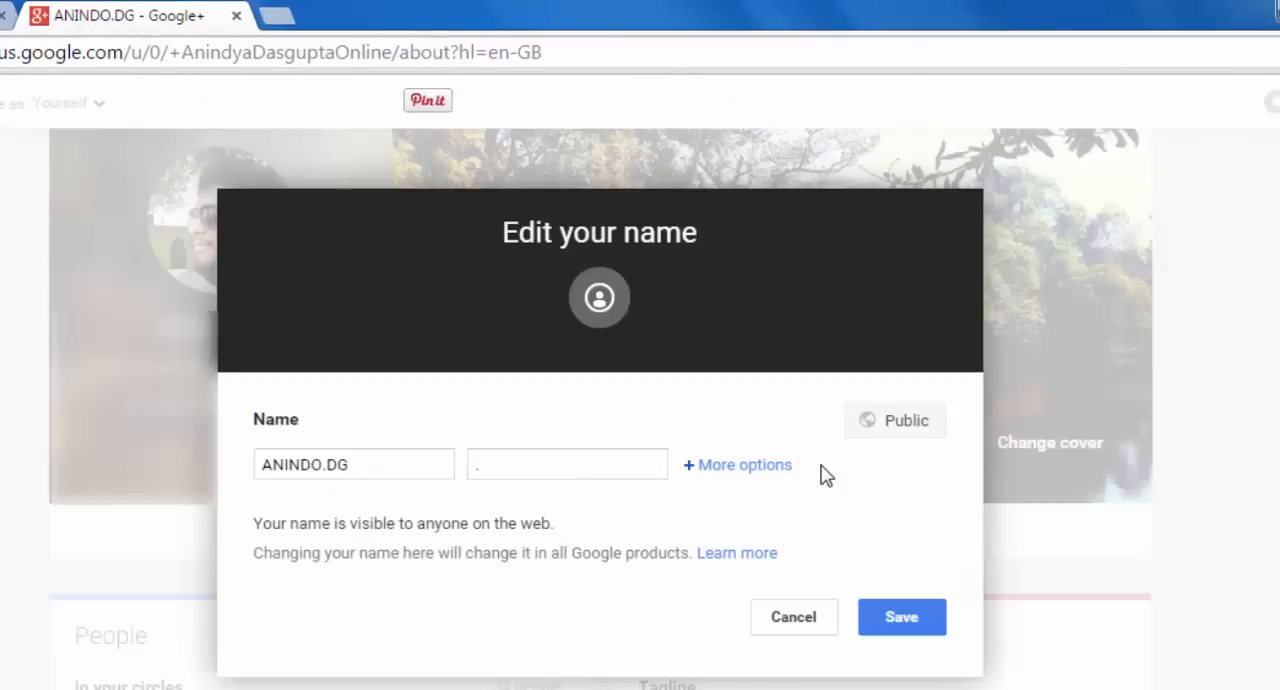
pyautogui.moveTo(520, 268)
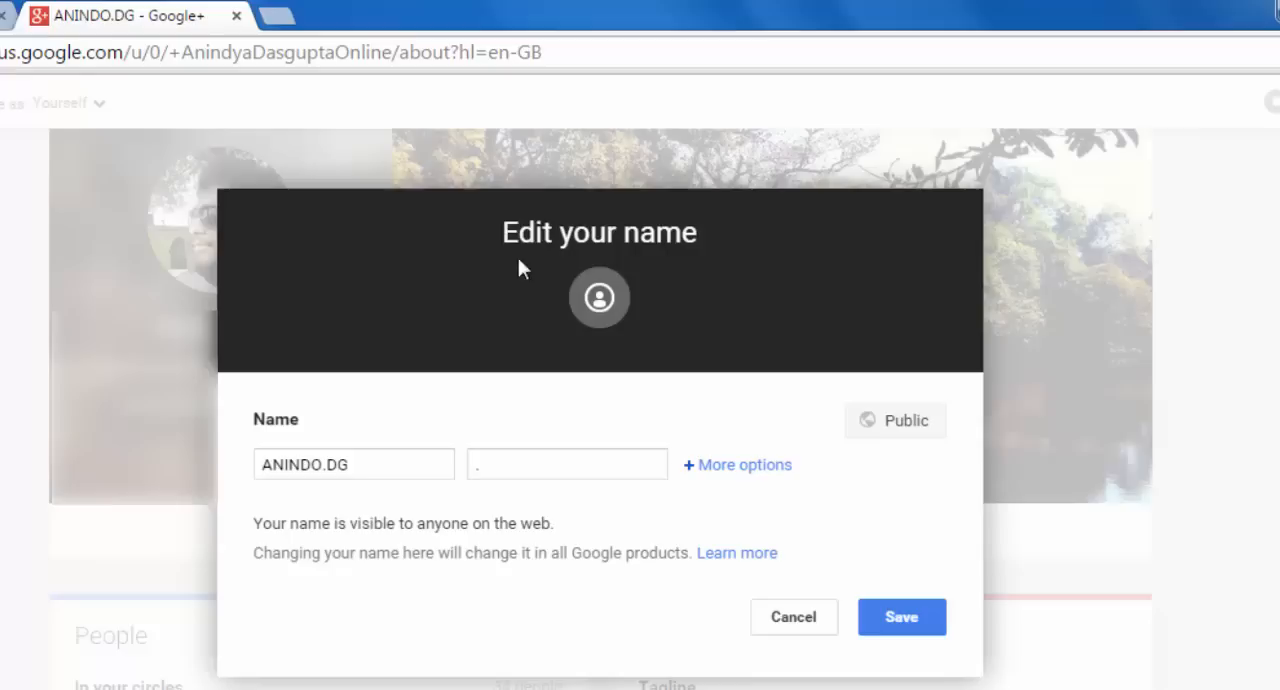
pyautogui.click(353, 464)
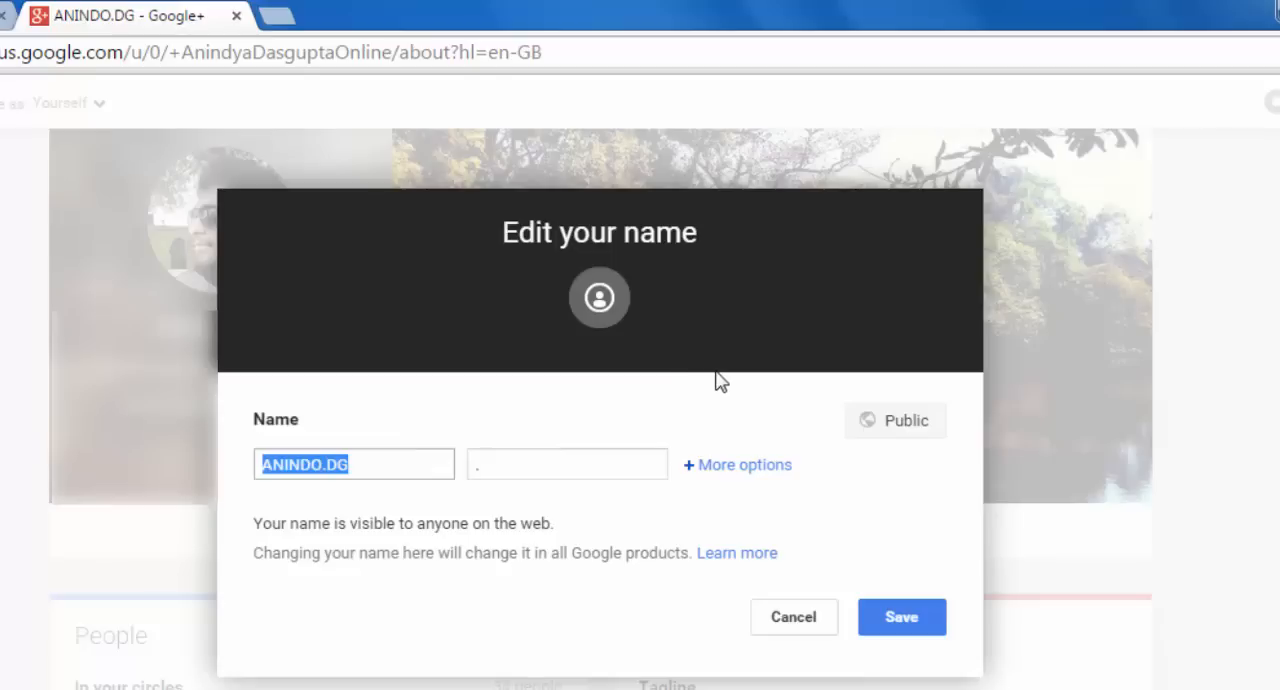
pyautogui.write('A')
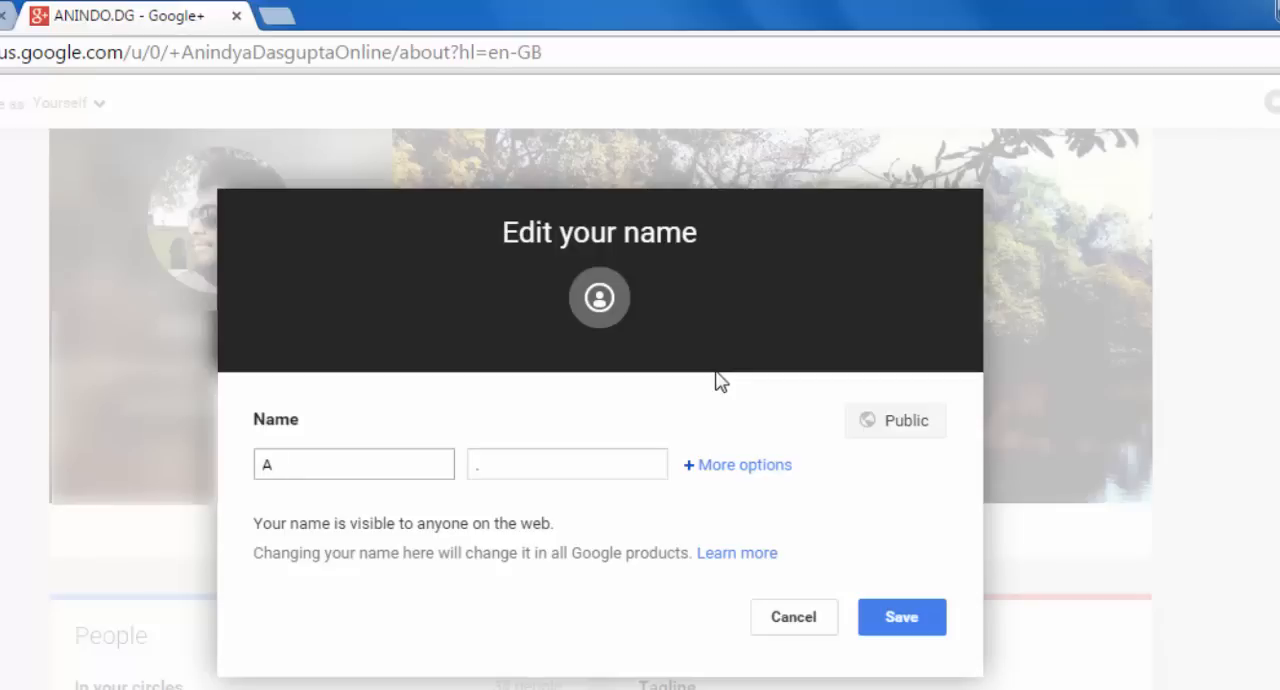
pyautogui.click(353, 463)
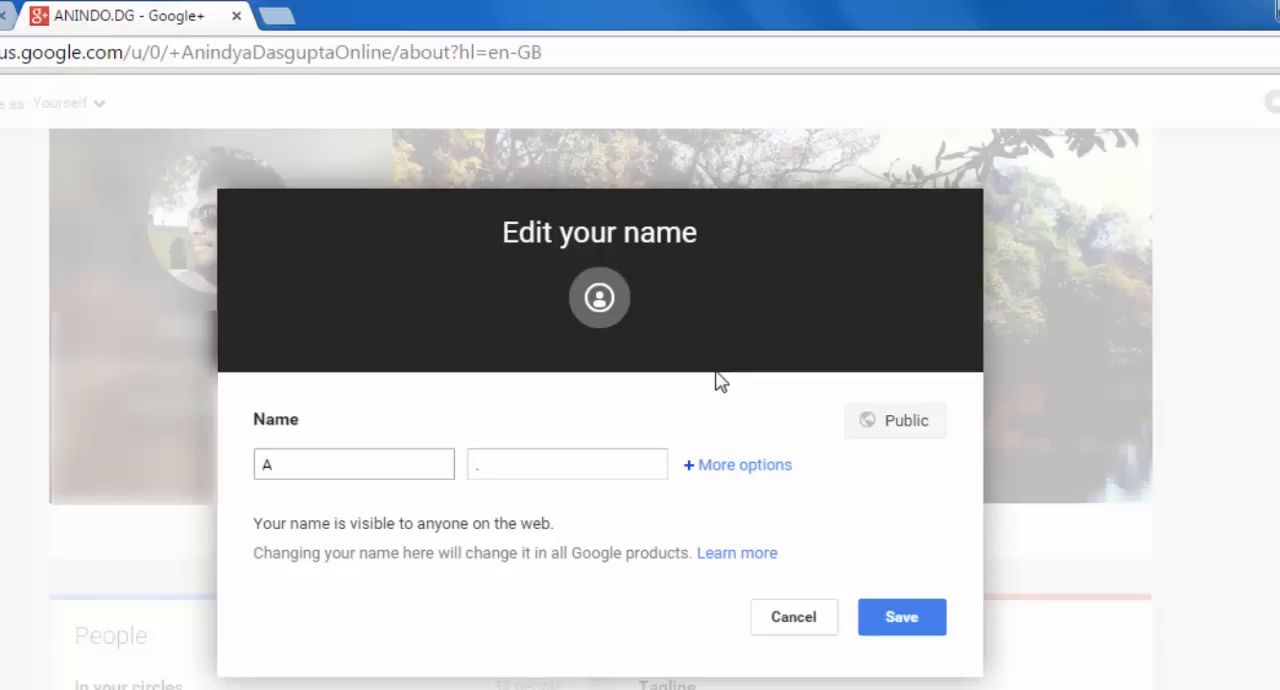
pyautogui.click(353, 463)
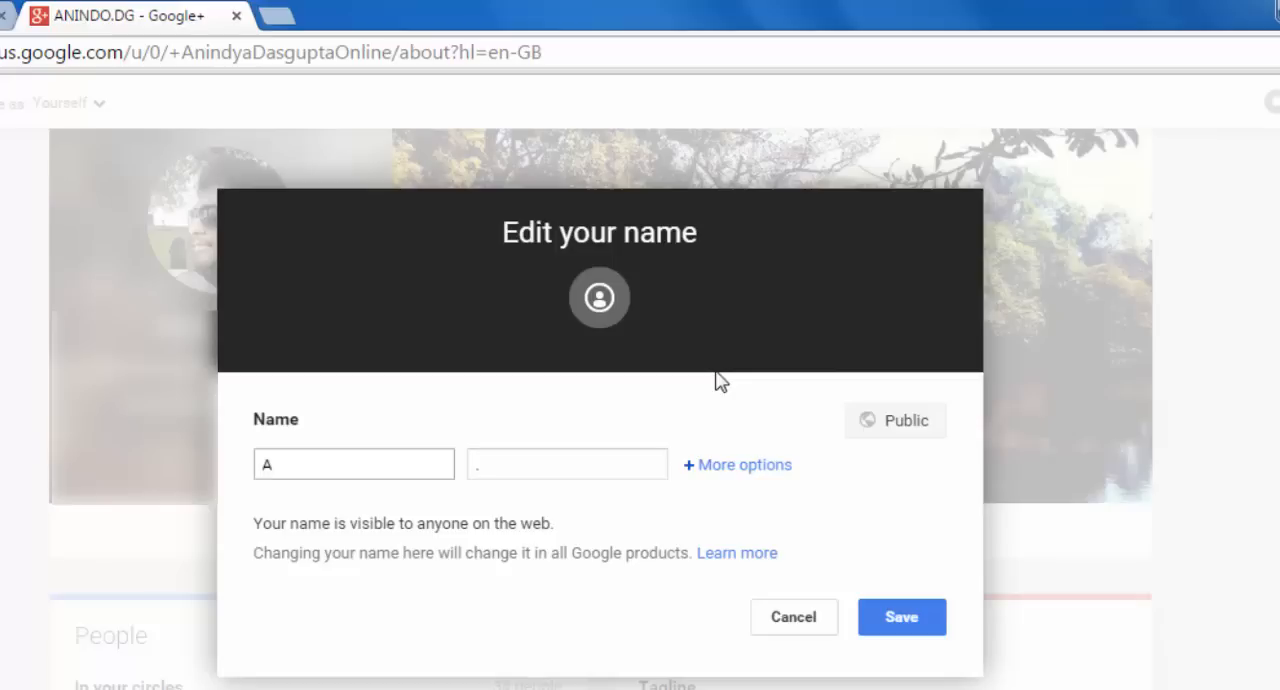
pyautogui.write('NINDYA')
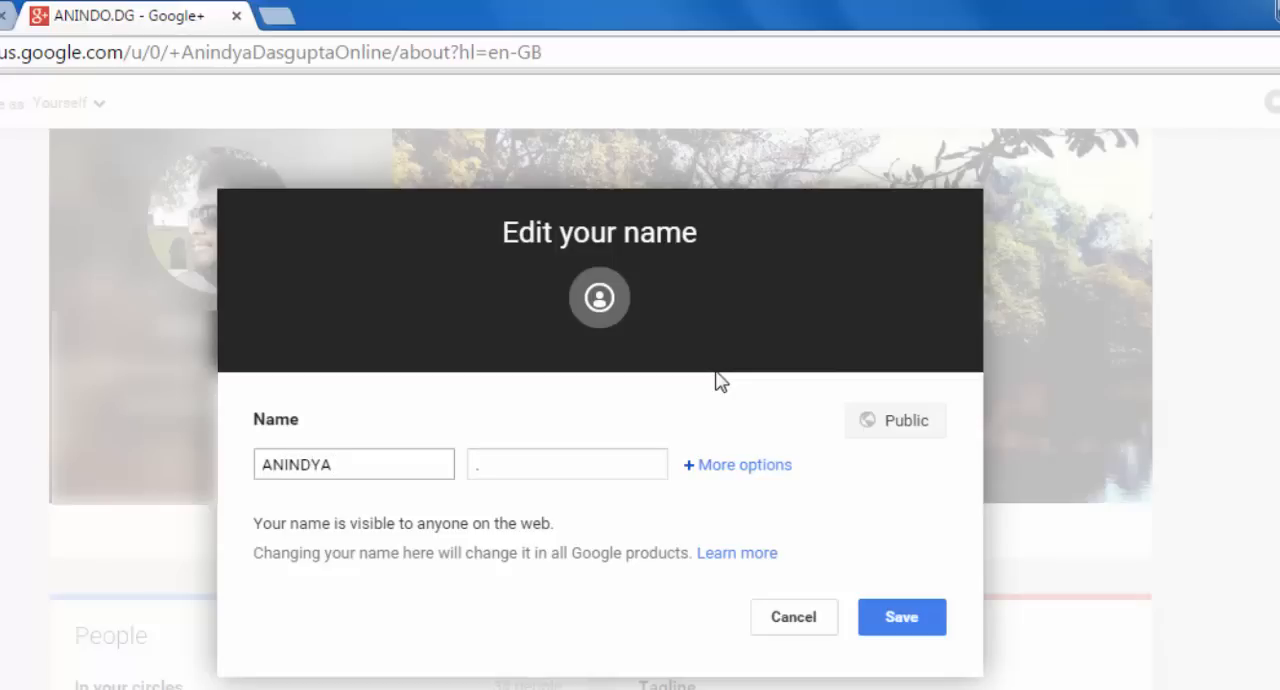
pyautogui.write('DASGUPTA')
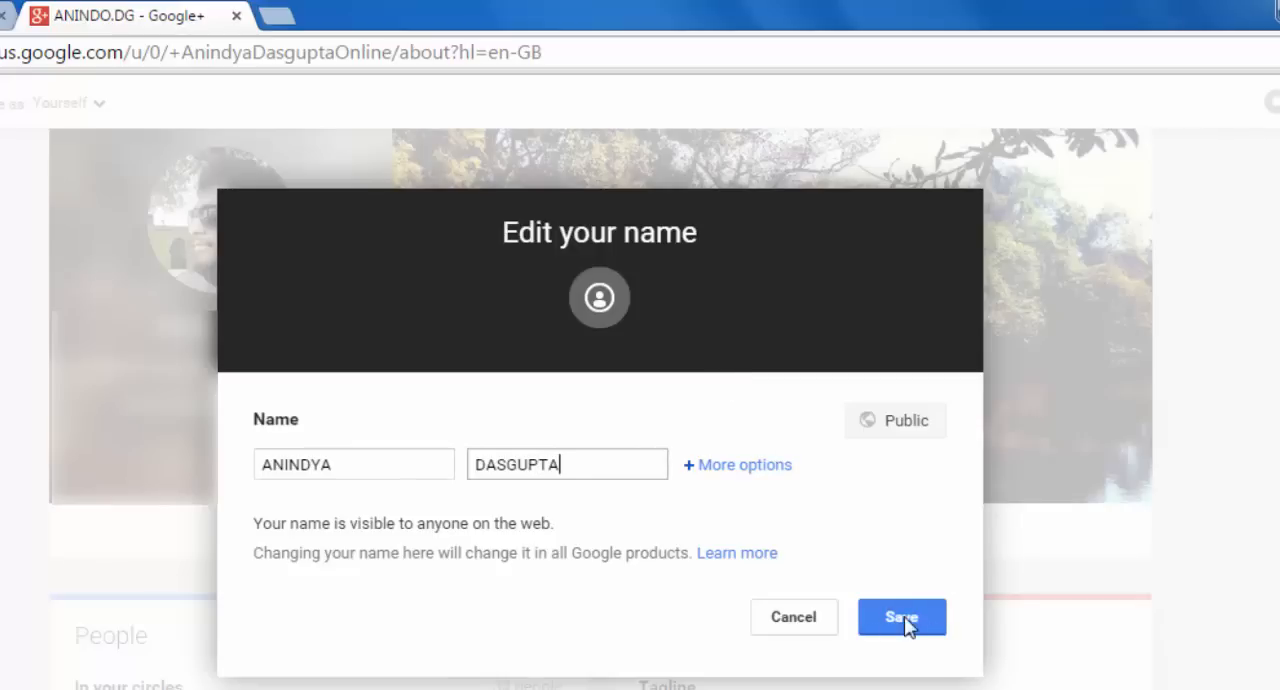
# - Save the name, see the Names Policy warning, and right-click its policy link
pyautogui.click(901, 617)
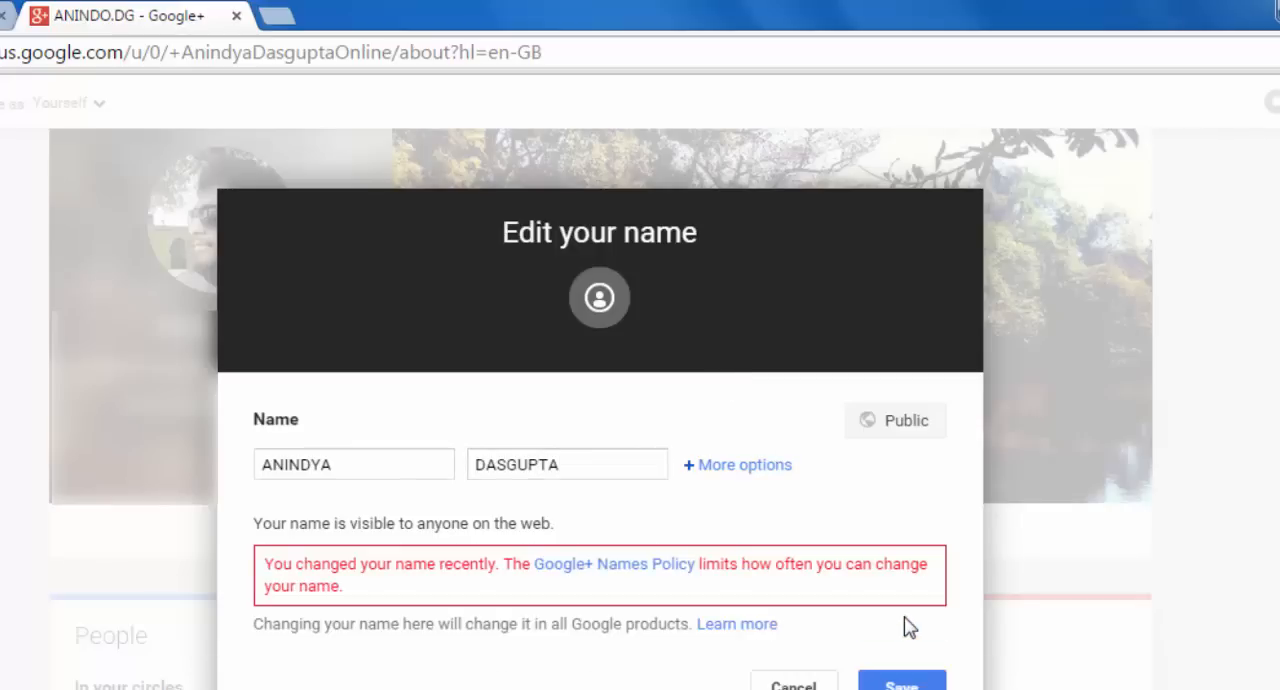
pyautogui.moveTo(418, 588)
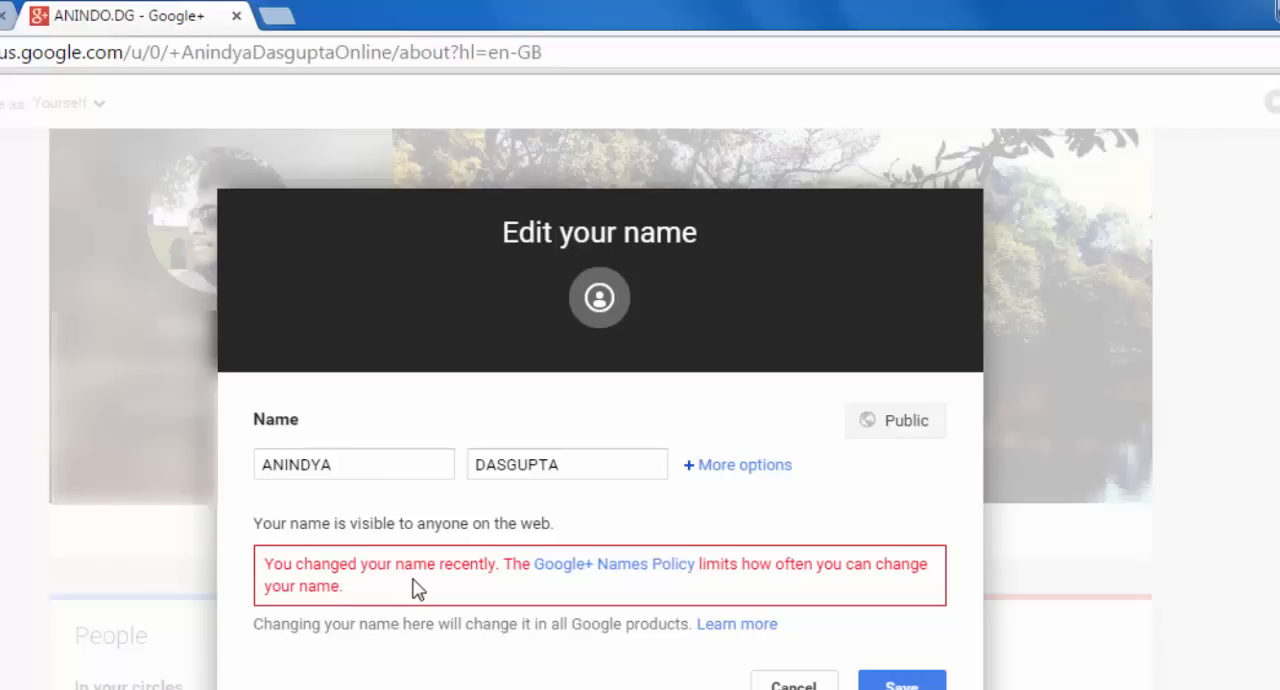
pyautogui.moveTo(694, 588)
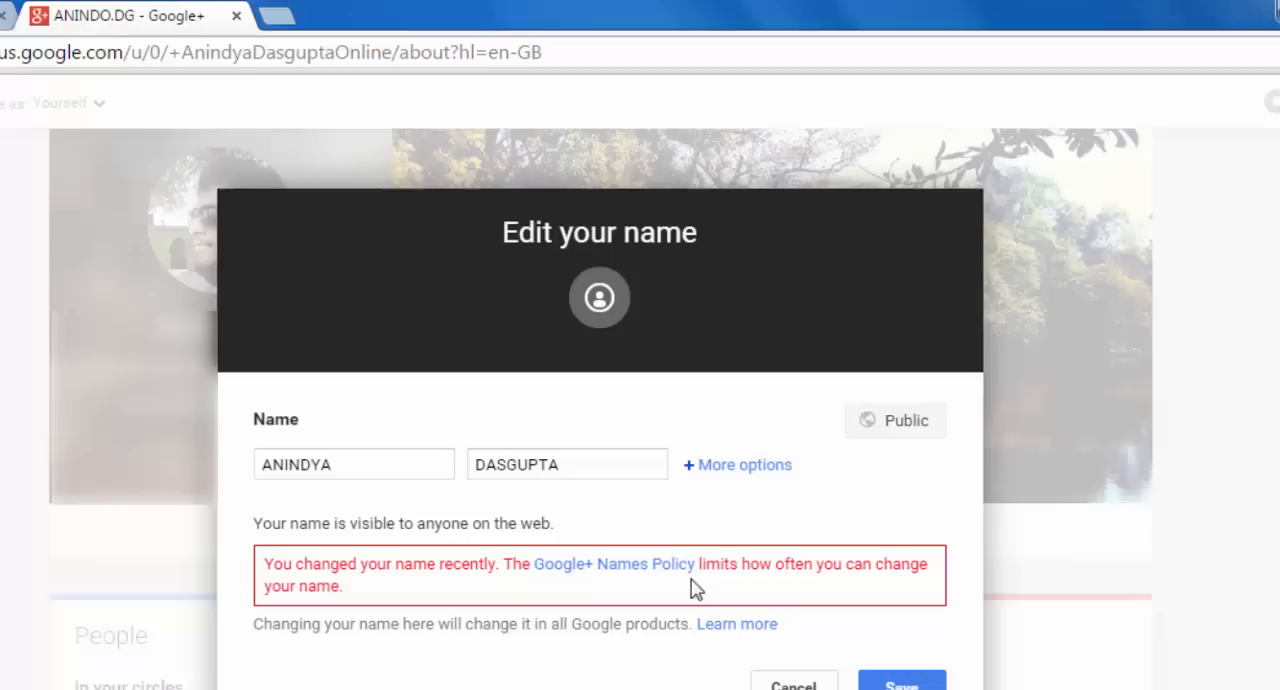
pyautogui.moveTo(855, 594)
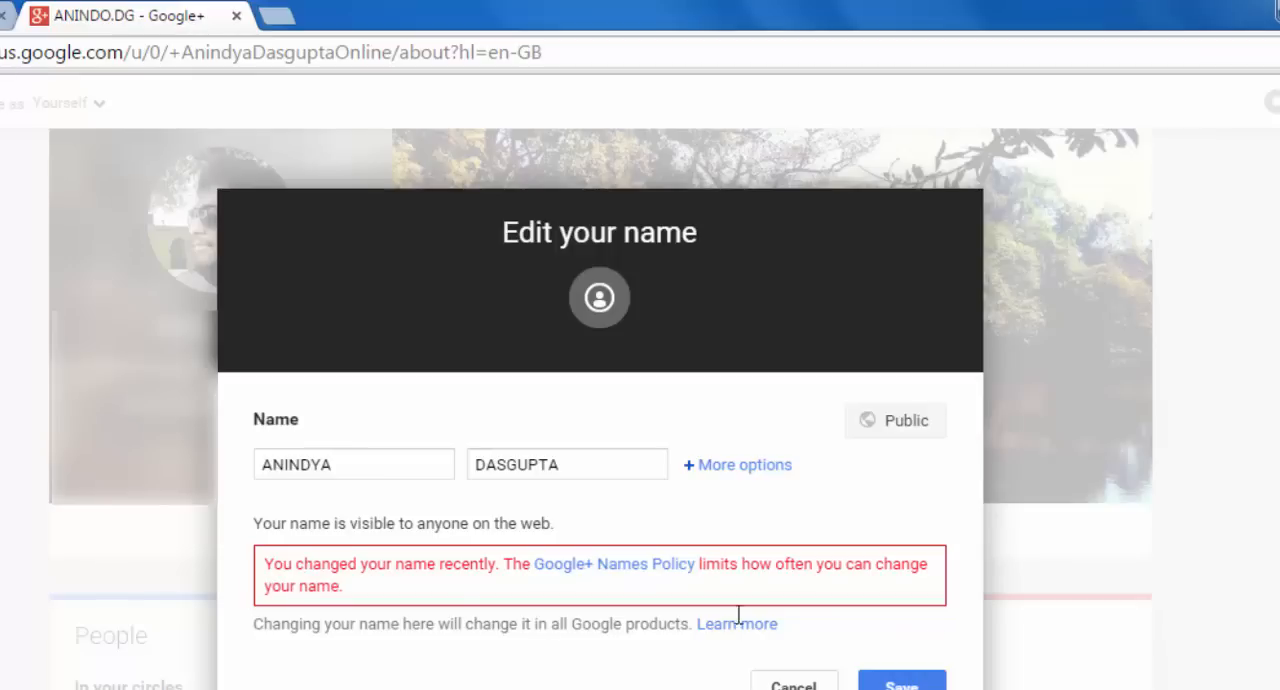
pyautogui.moveTo(805, 620)
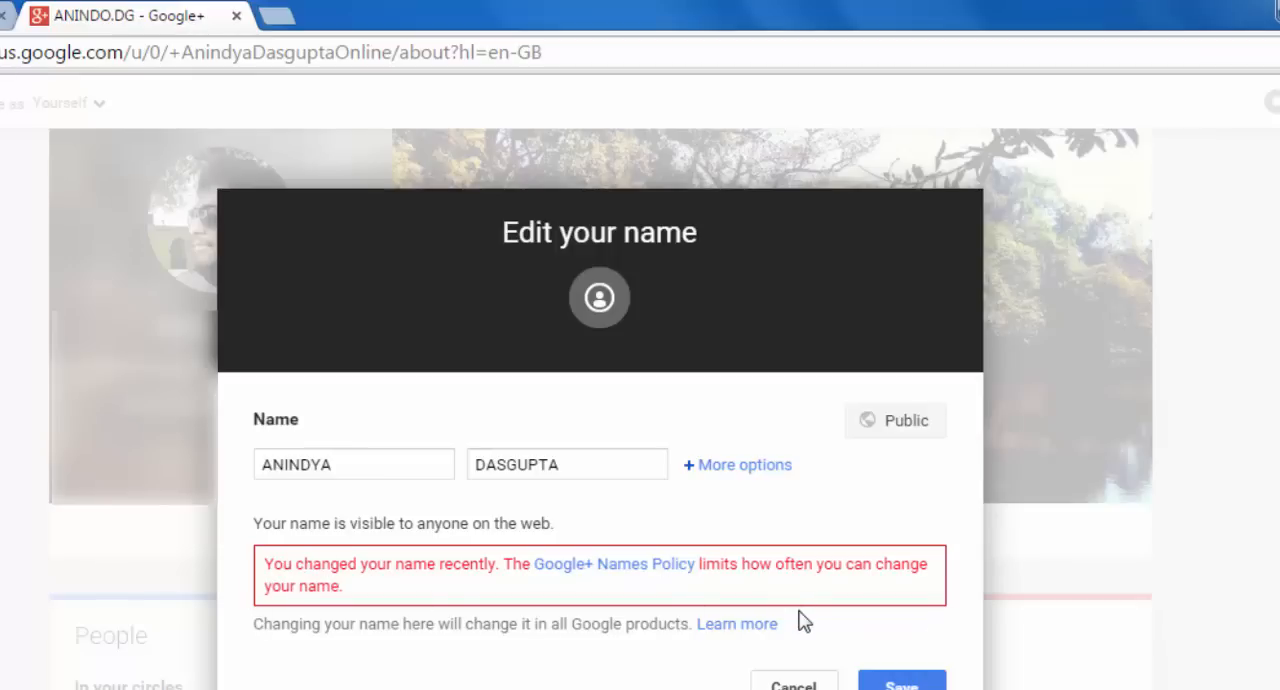
pyautogui.rightClick(589, 564)
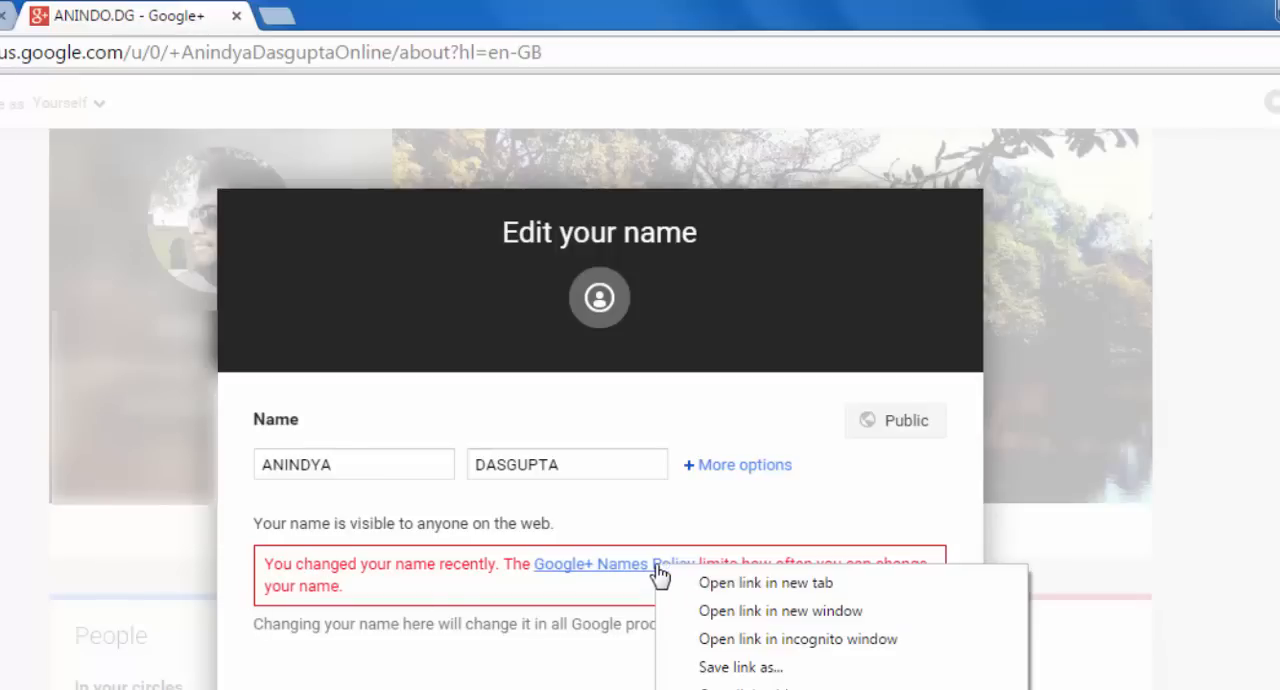
# - Open the Names Policy help in a new tab and expand the recent-name-change entry
pyautogui.click(766, 582)
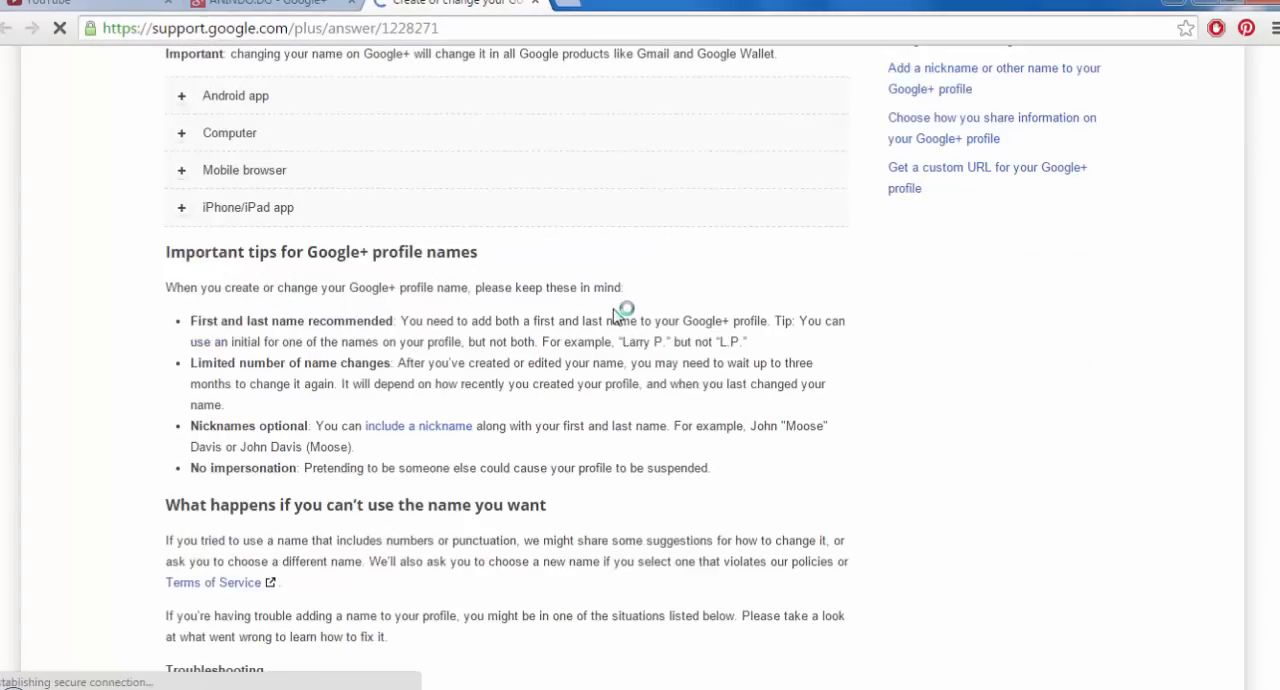
pyautogui.scroll(-3)
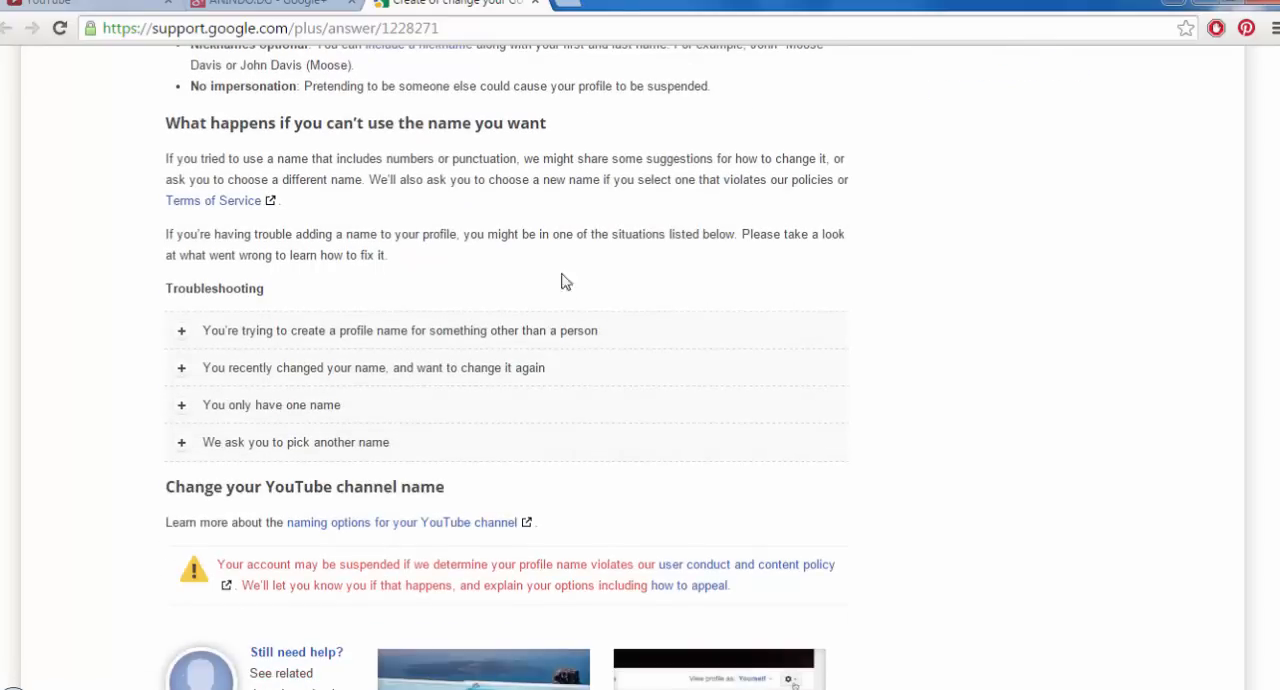
pyautogui.moveTo(398, 375)
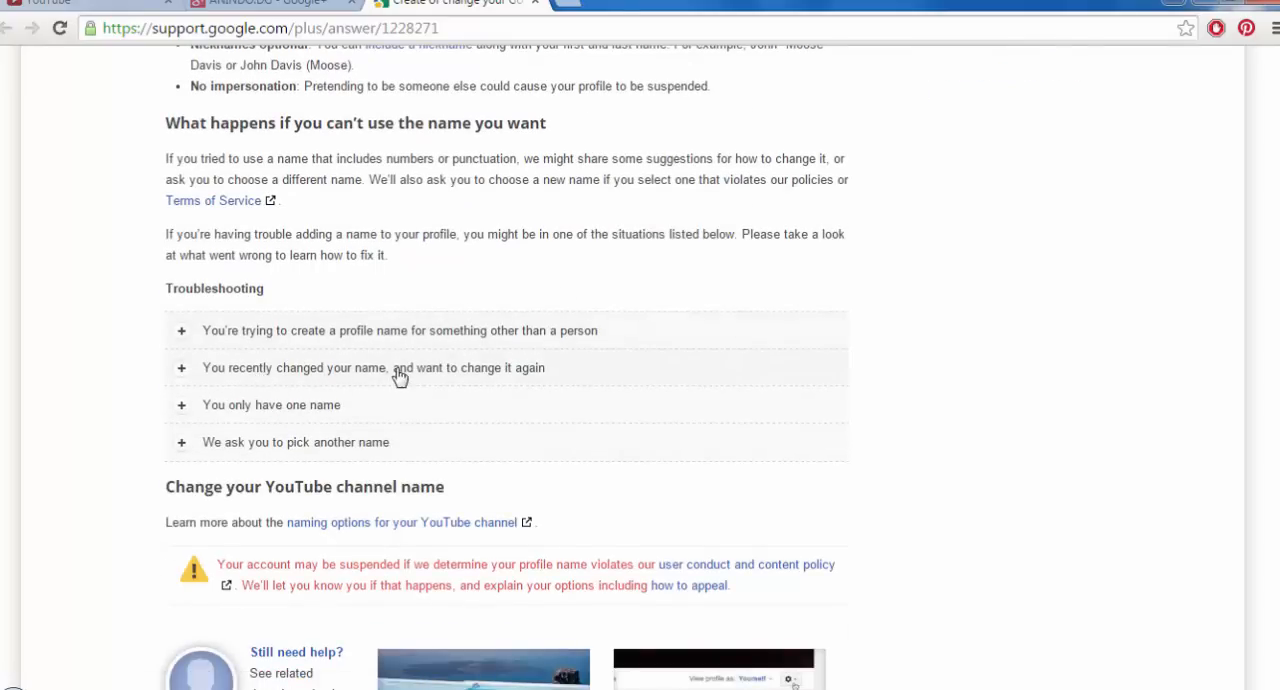
pyautogui.click(373, 367)
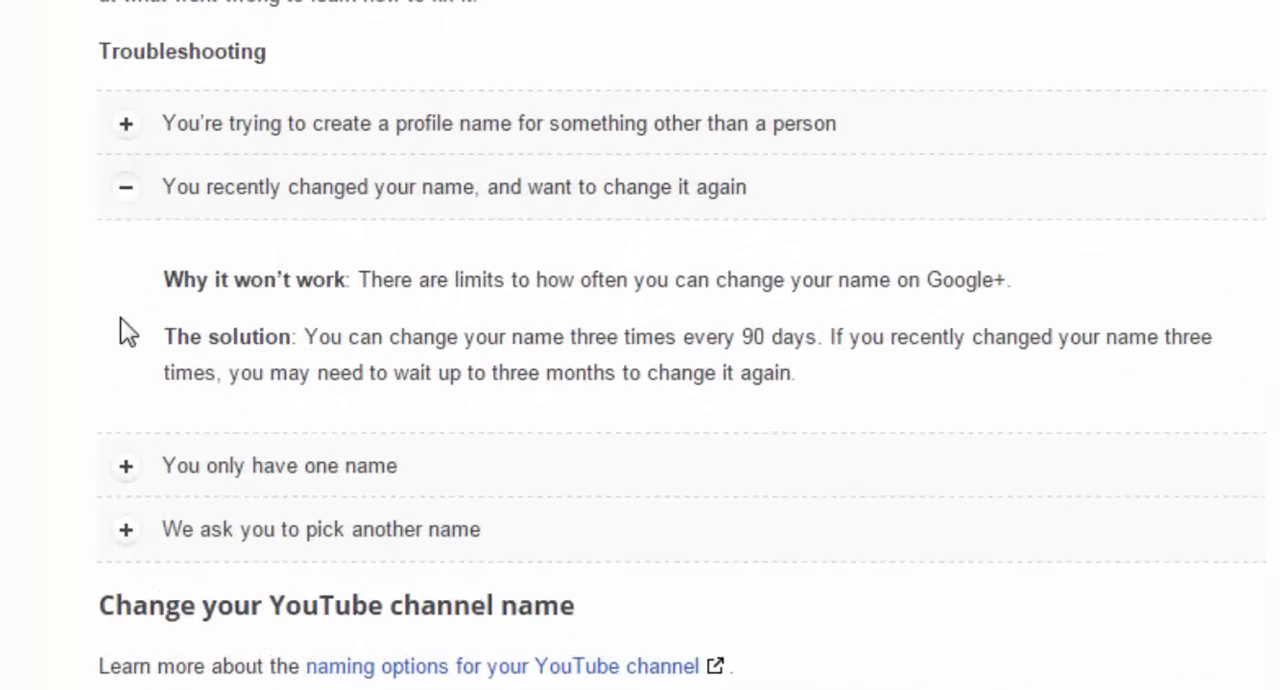
pyautogui.scroll(-3)
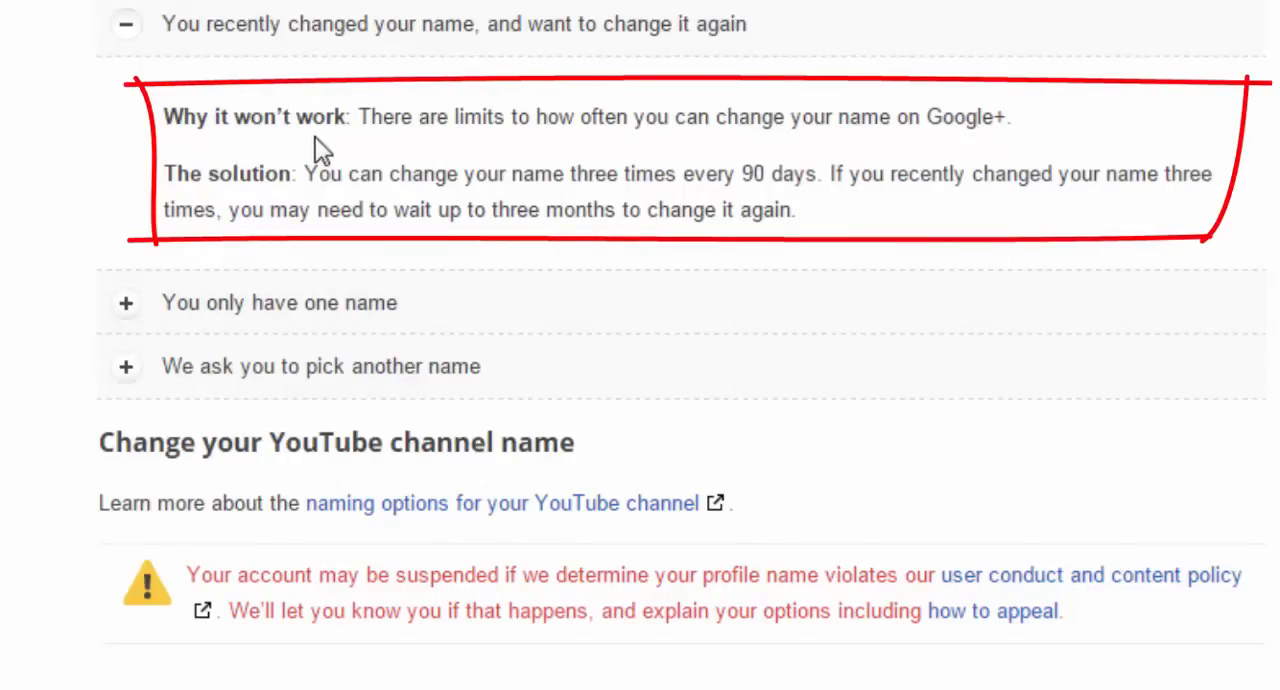
pyautogui.moveTo(778, 147)
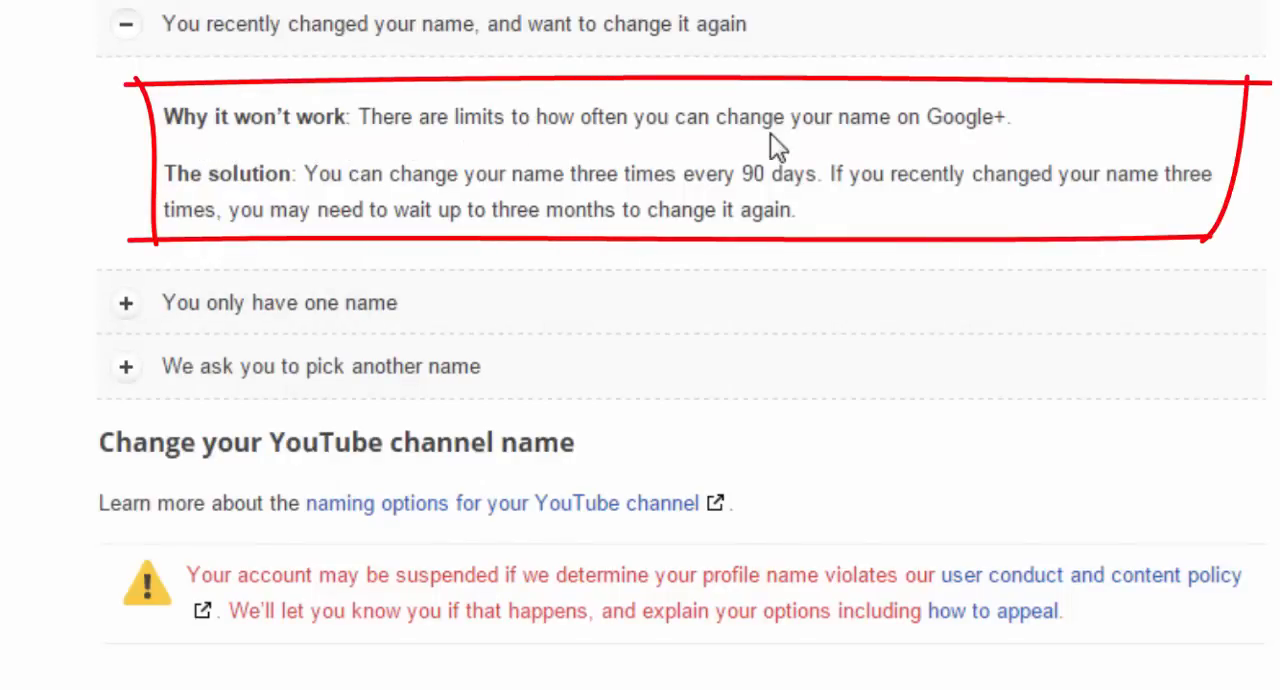
pyautogui.moveTo(167, 209)
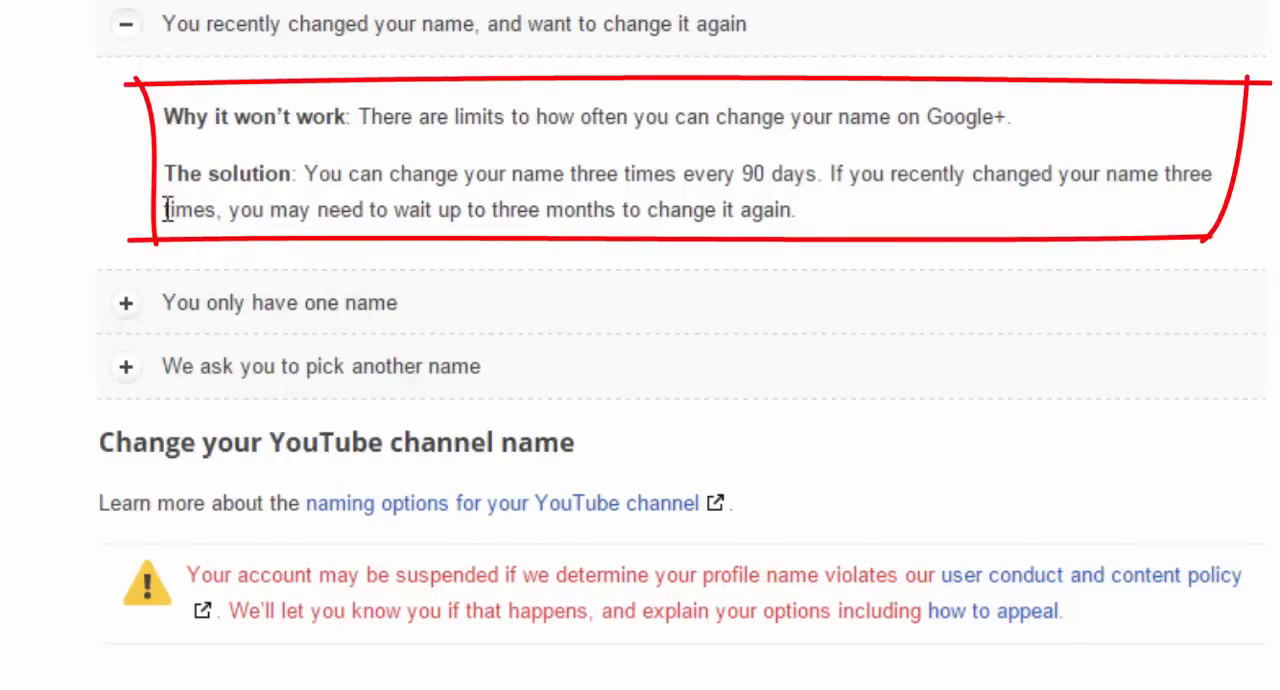
pyautogui.moveTo(620, 200)
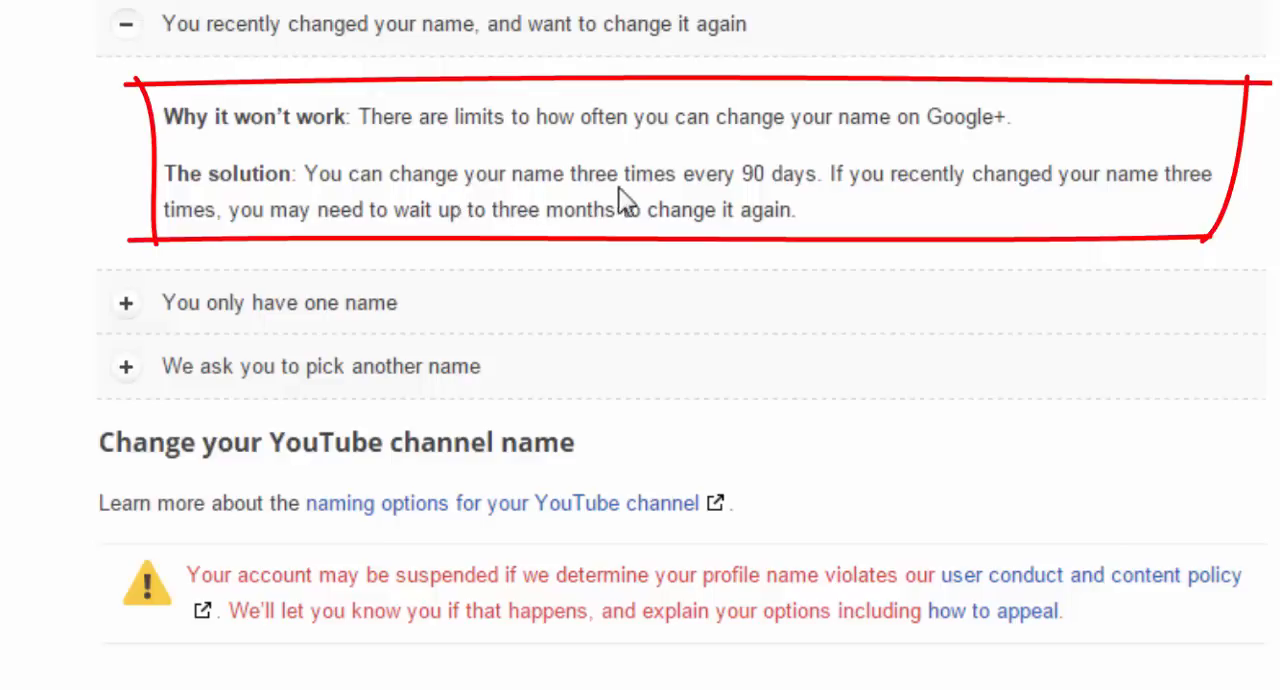
pyautogui.moveTo(785, 205)
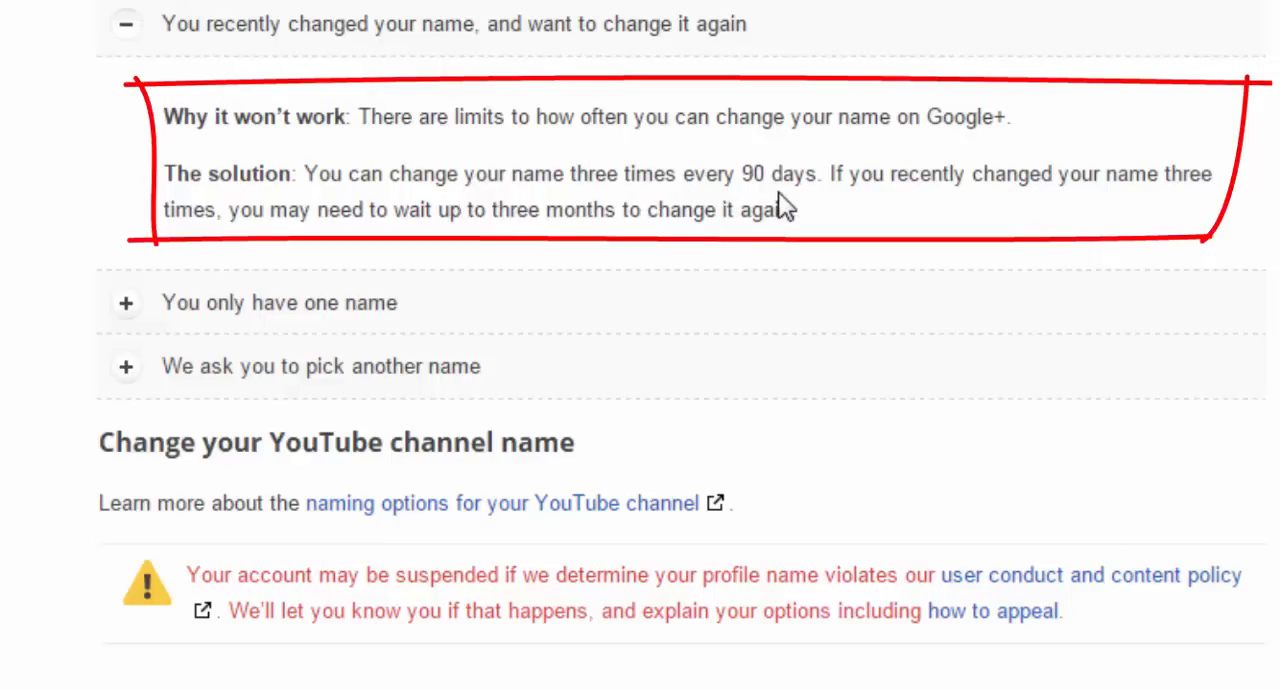
pyautogui.moveTo(1130, 205)
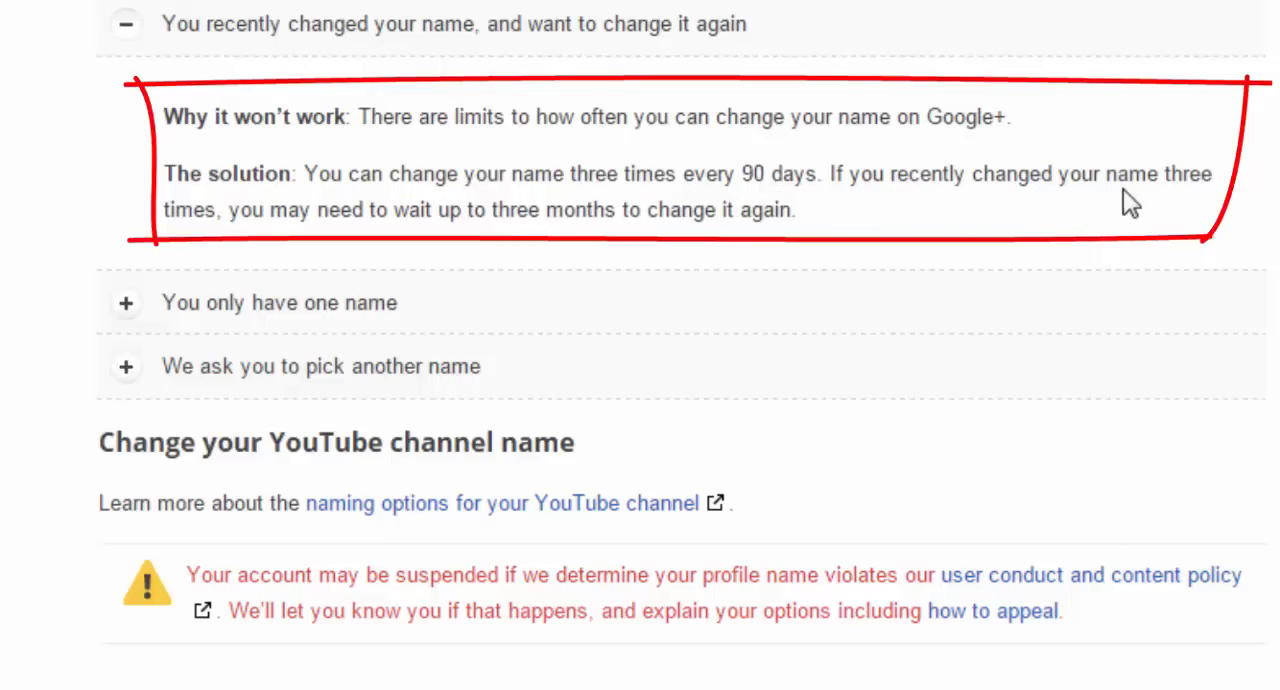
pyautogui.moveTo(548, 250)
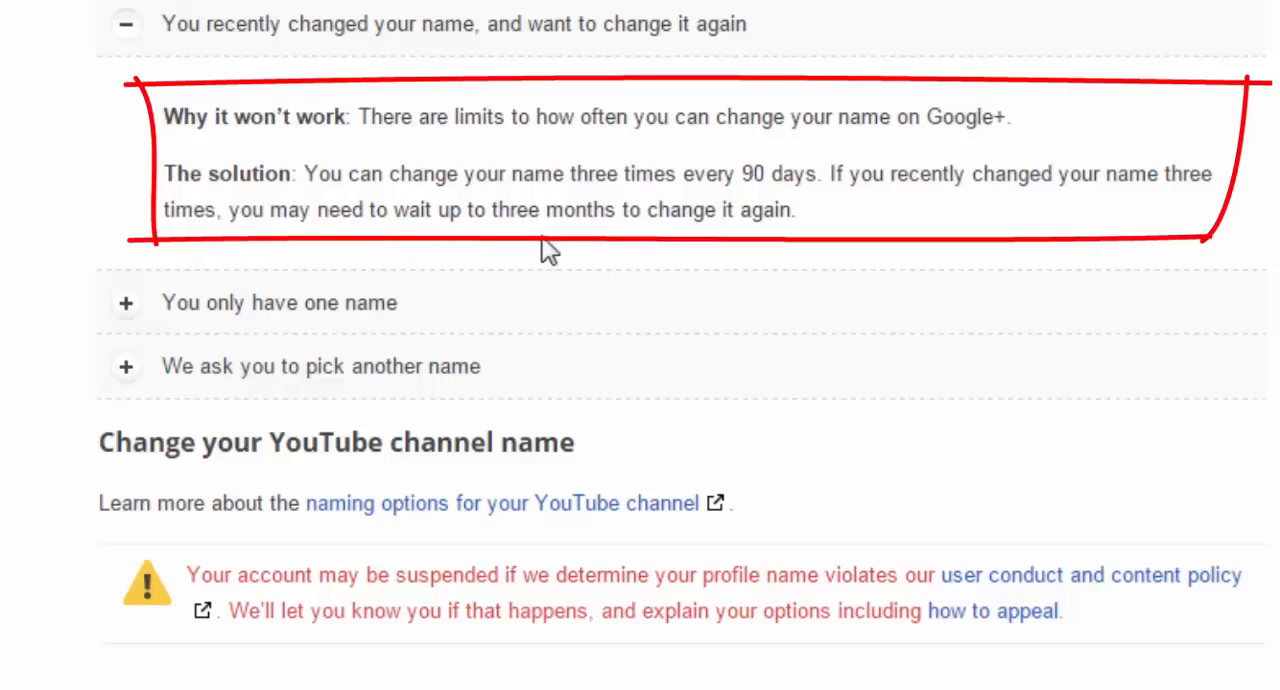
pyautogui.moveTo(805, 258)
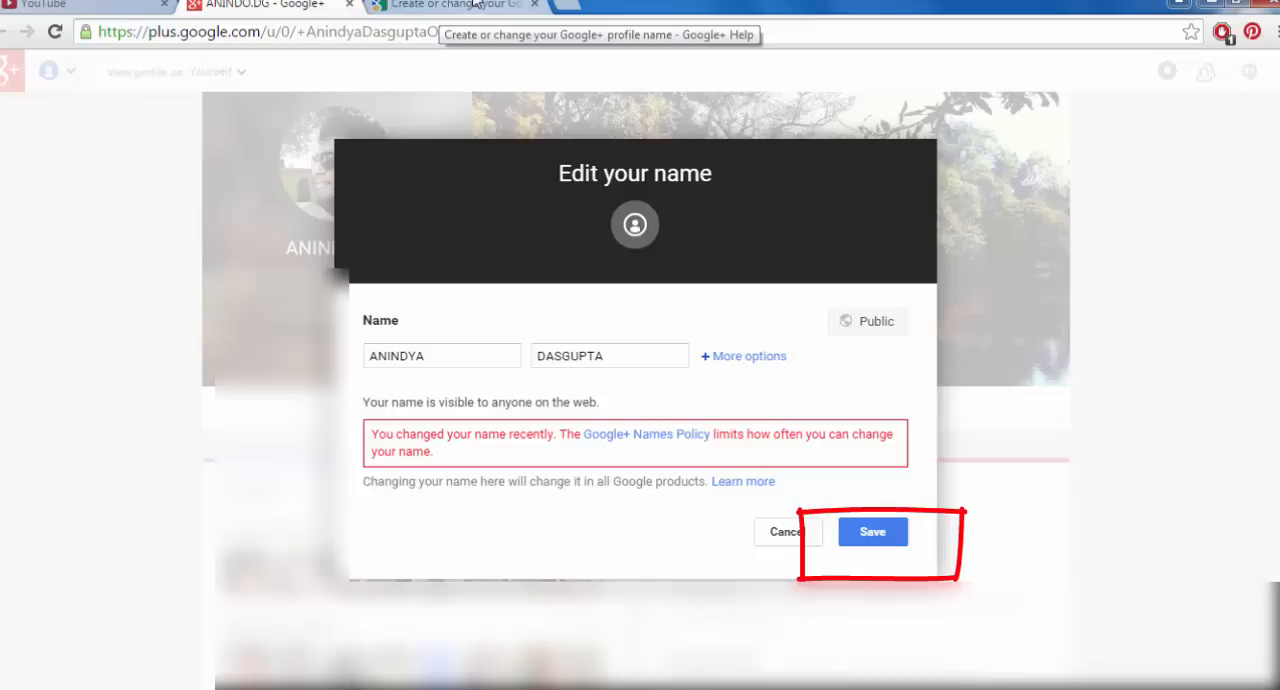
pyautogui.moveTo(854, 482)
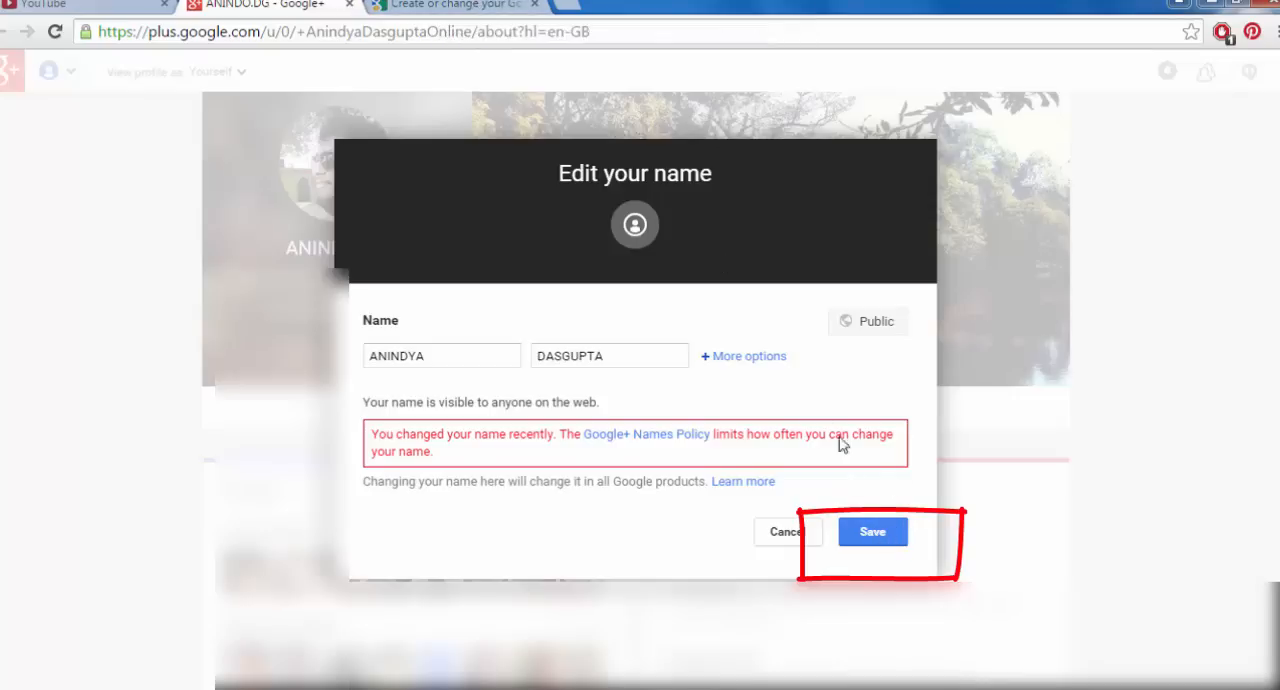
pyautogui.moveTo(633, 283)
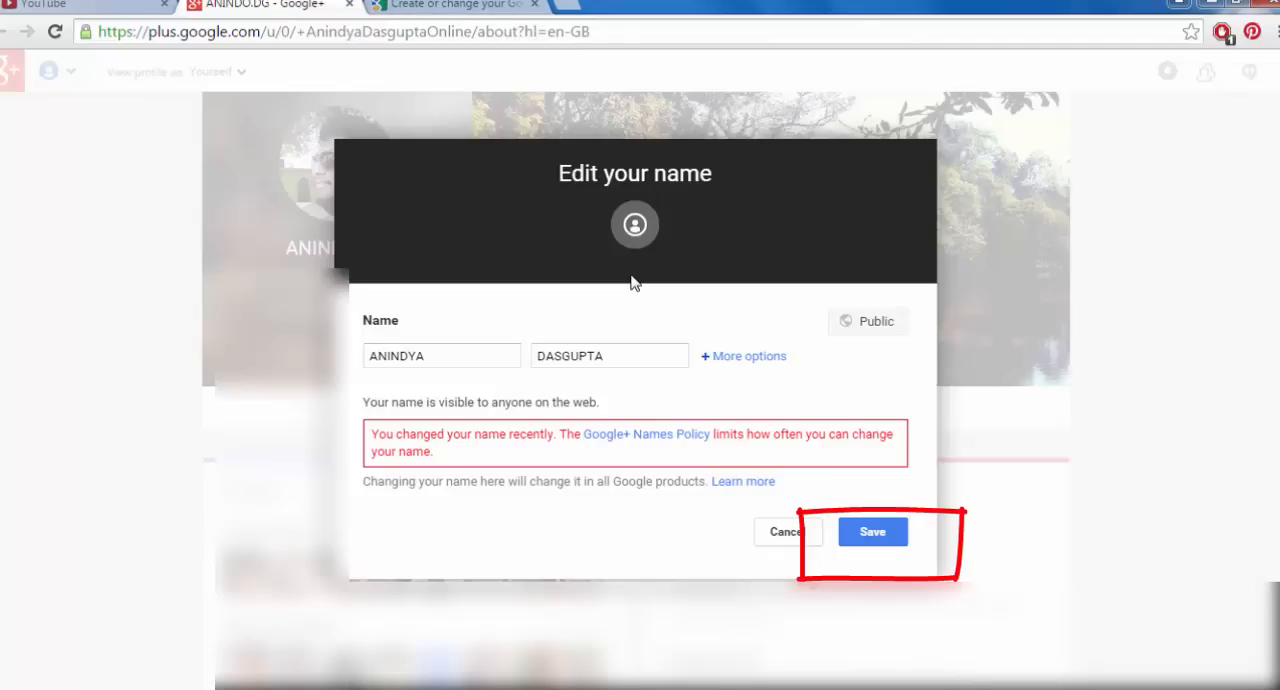
pyautogui.moveTo(666, 283)
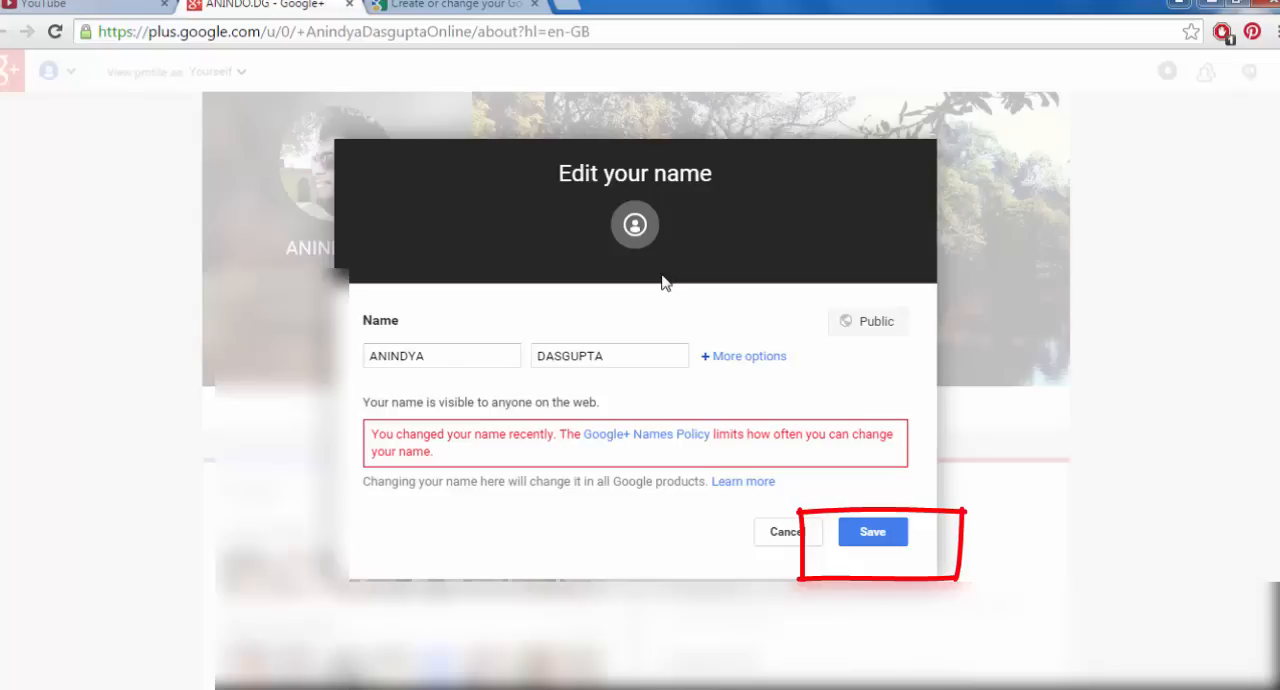
pyautogui.moveTo(665, 262)
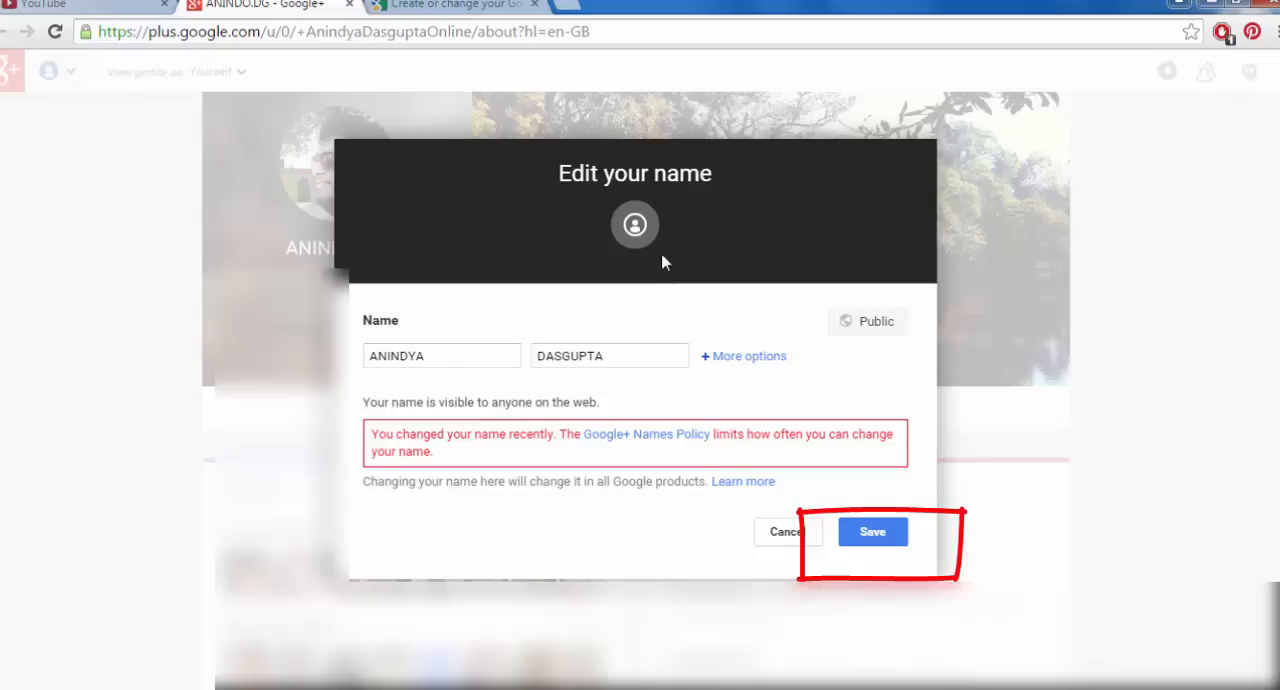